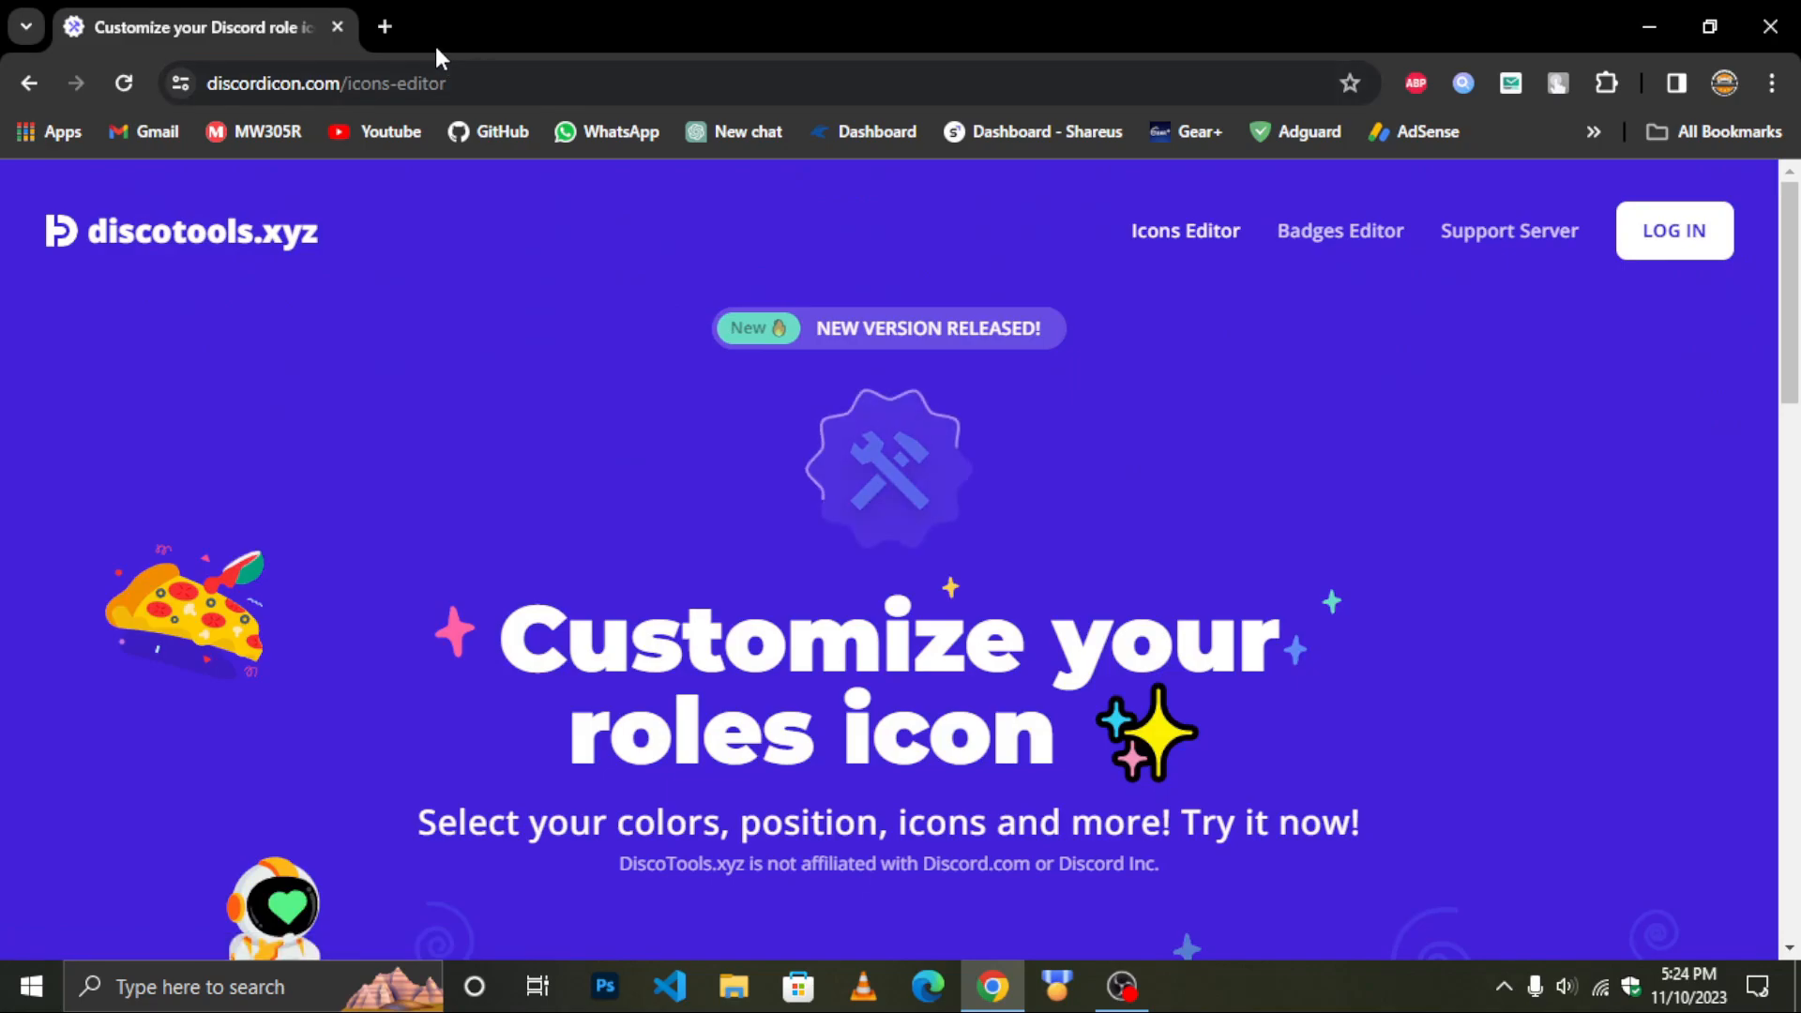
# Open the DiscoTools Badges Editor
pyautogui.scroll(-3)
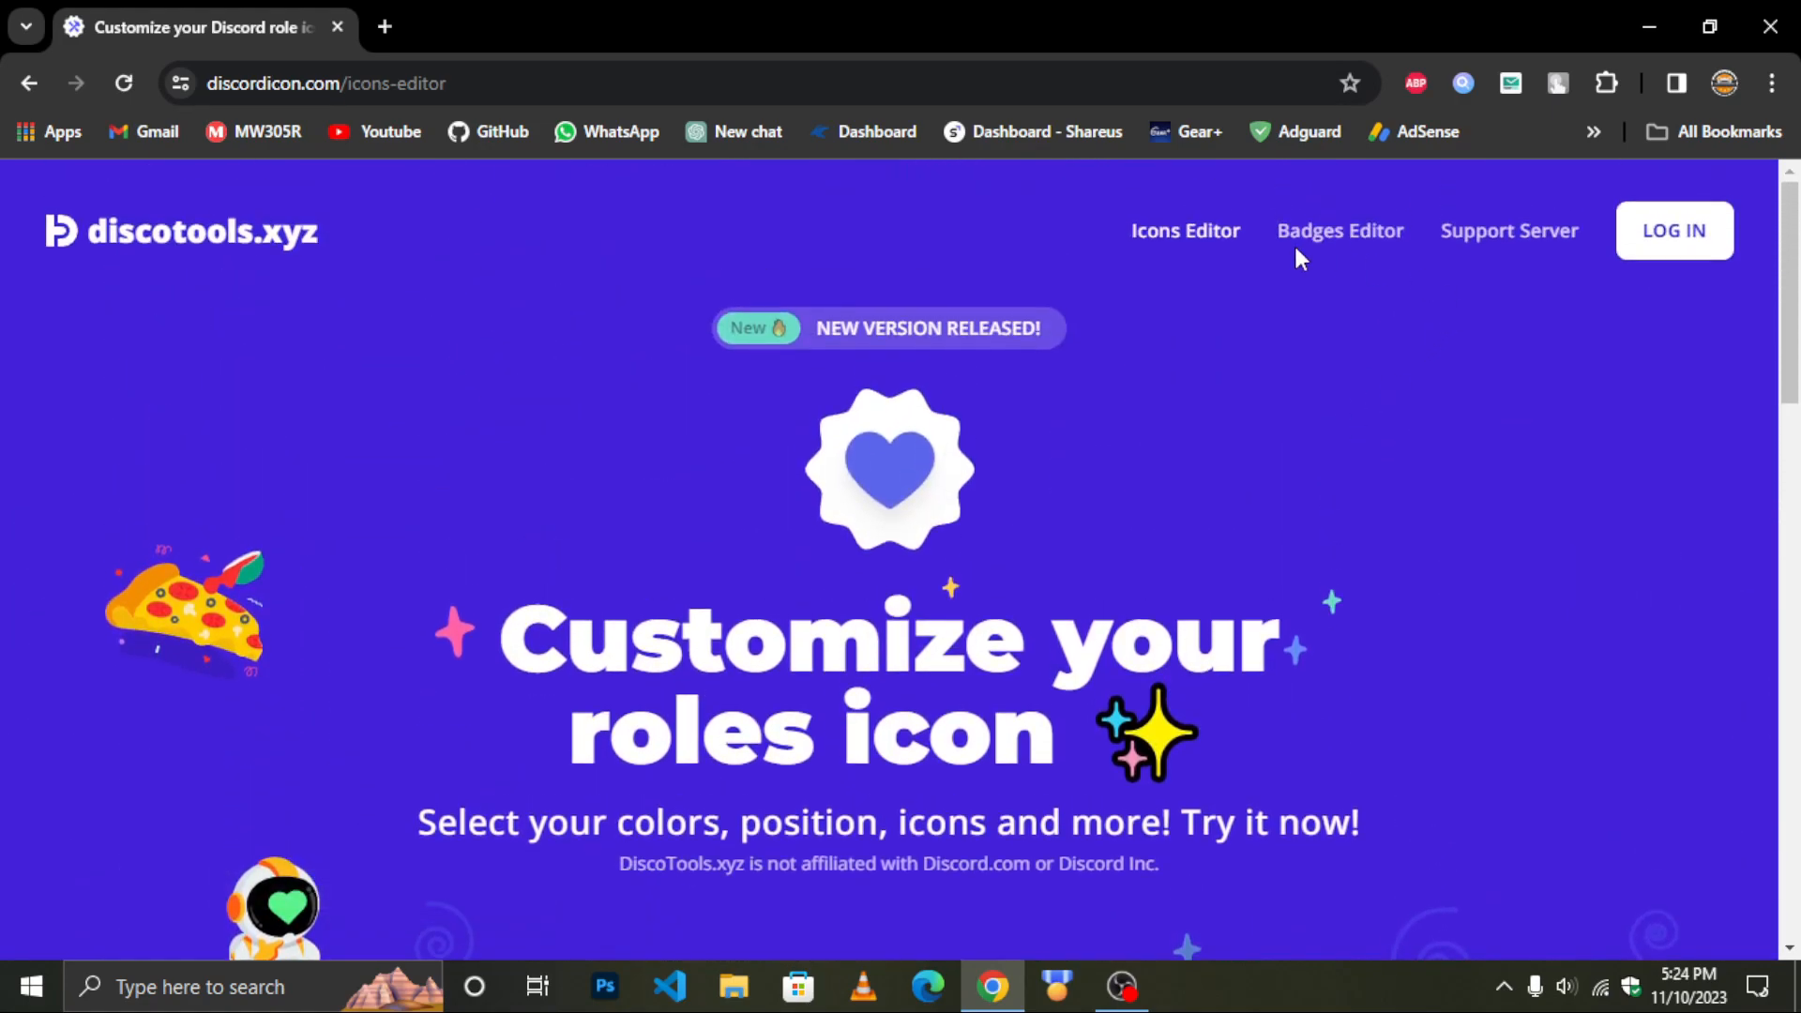
pyautogui.click(1340, 231)
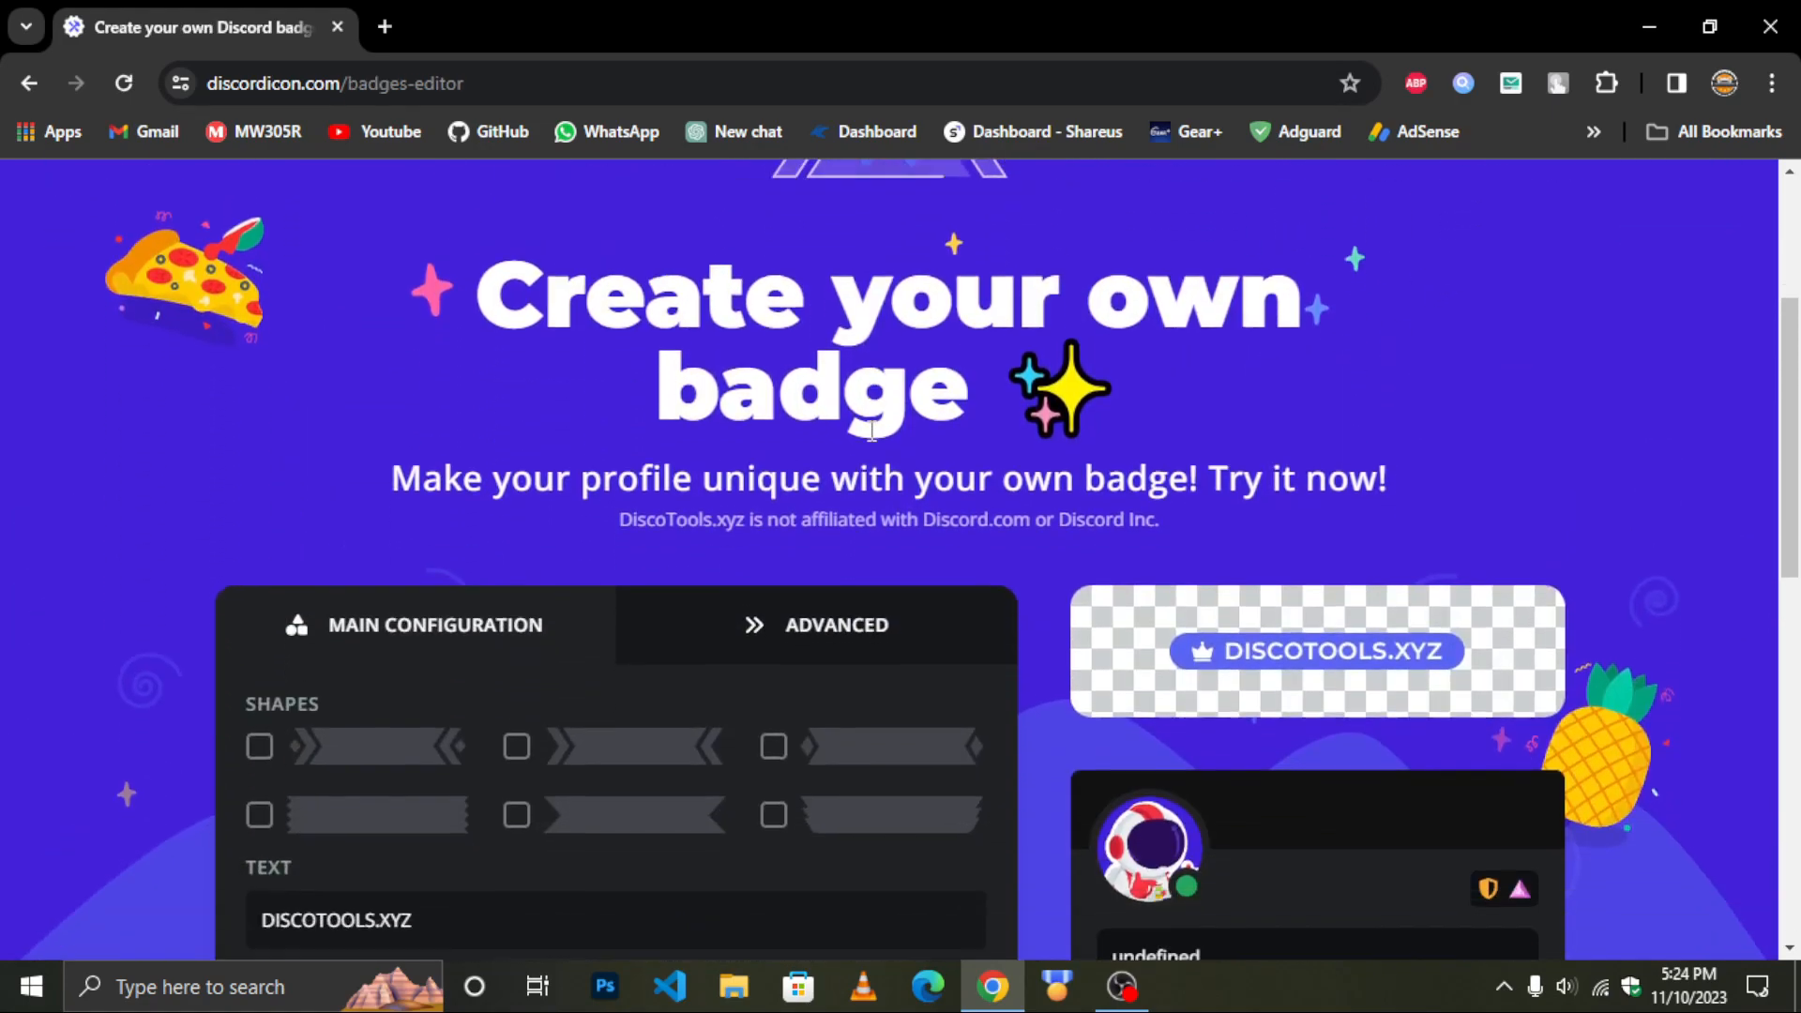
pyautogui.scroll(-3)
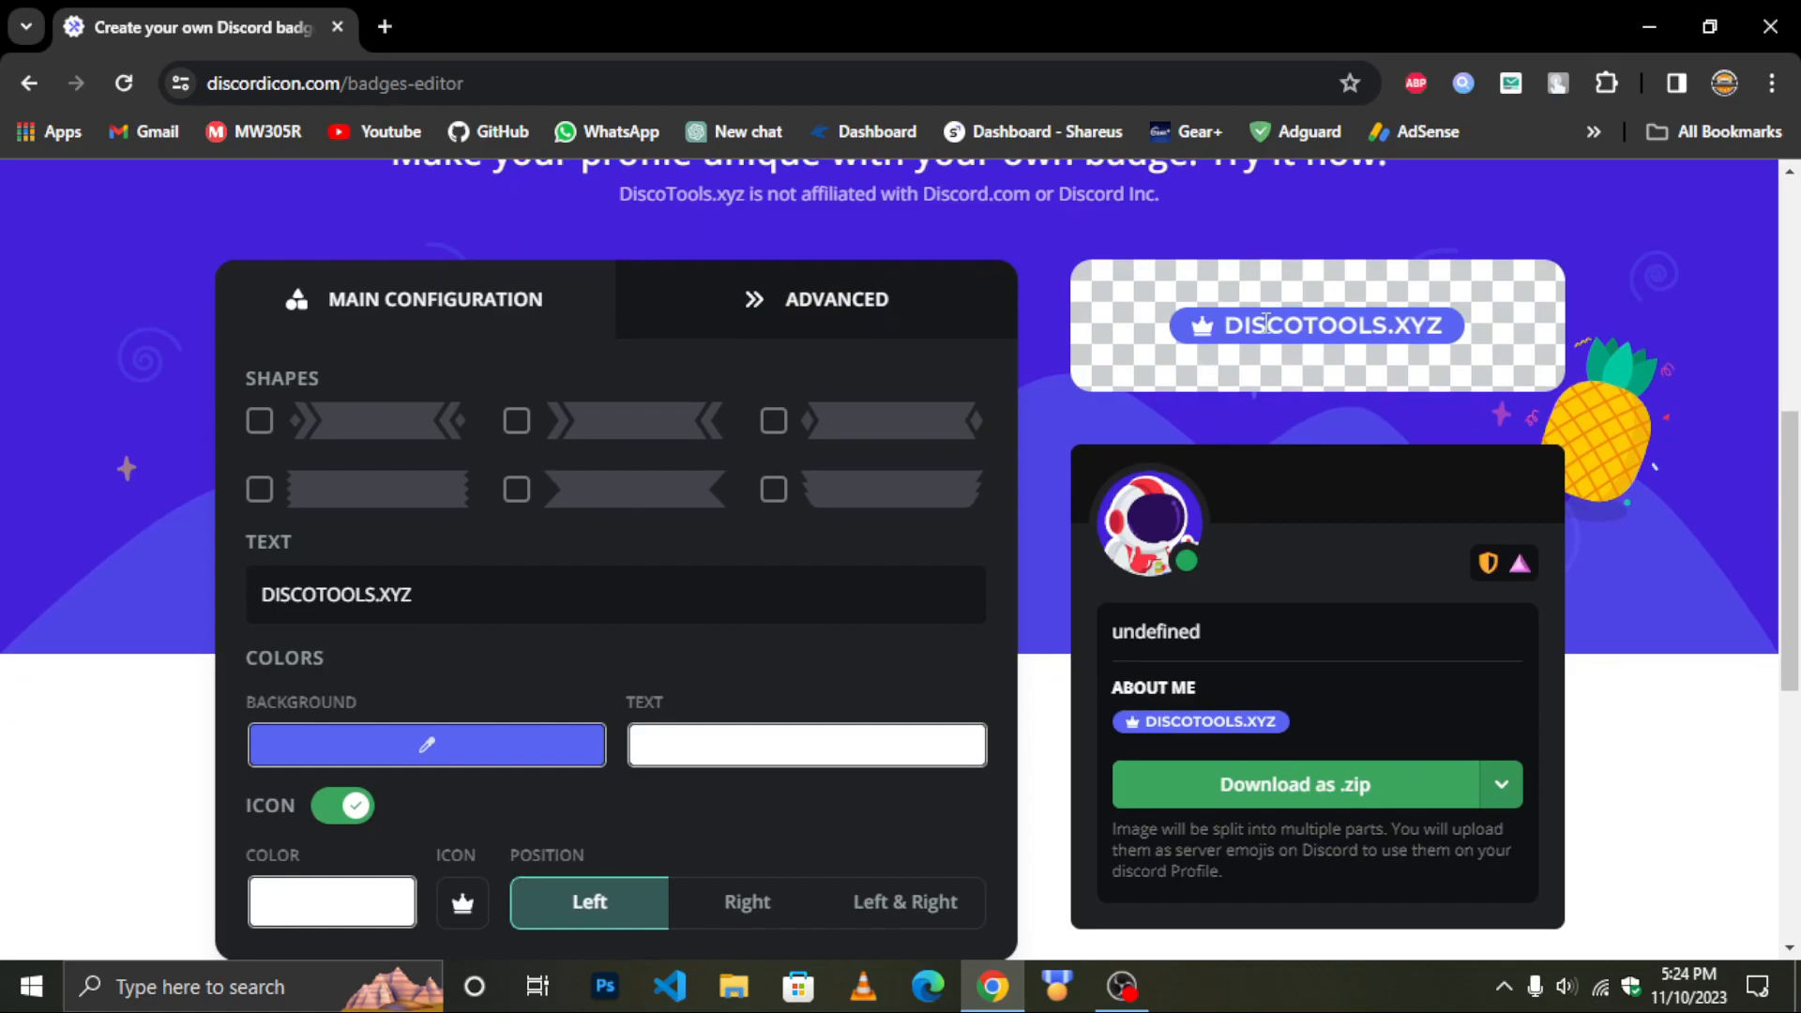
pyautogui.scroll(-3)
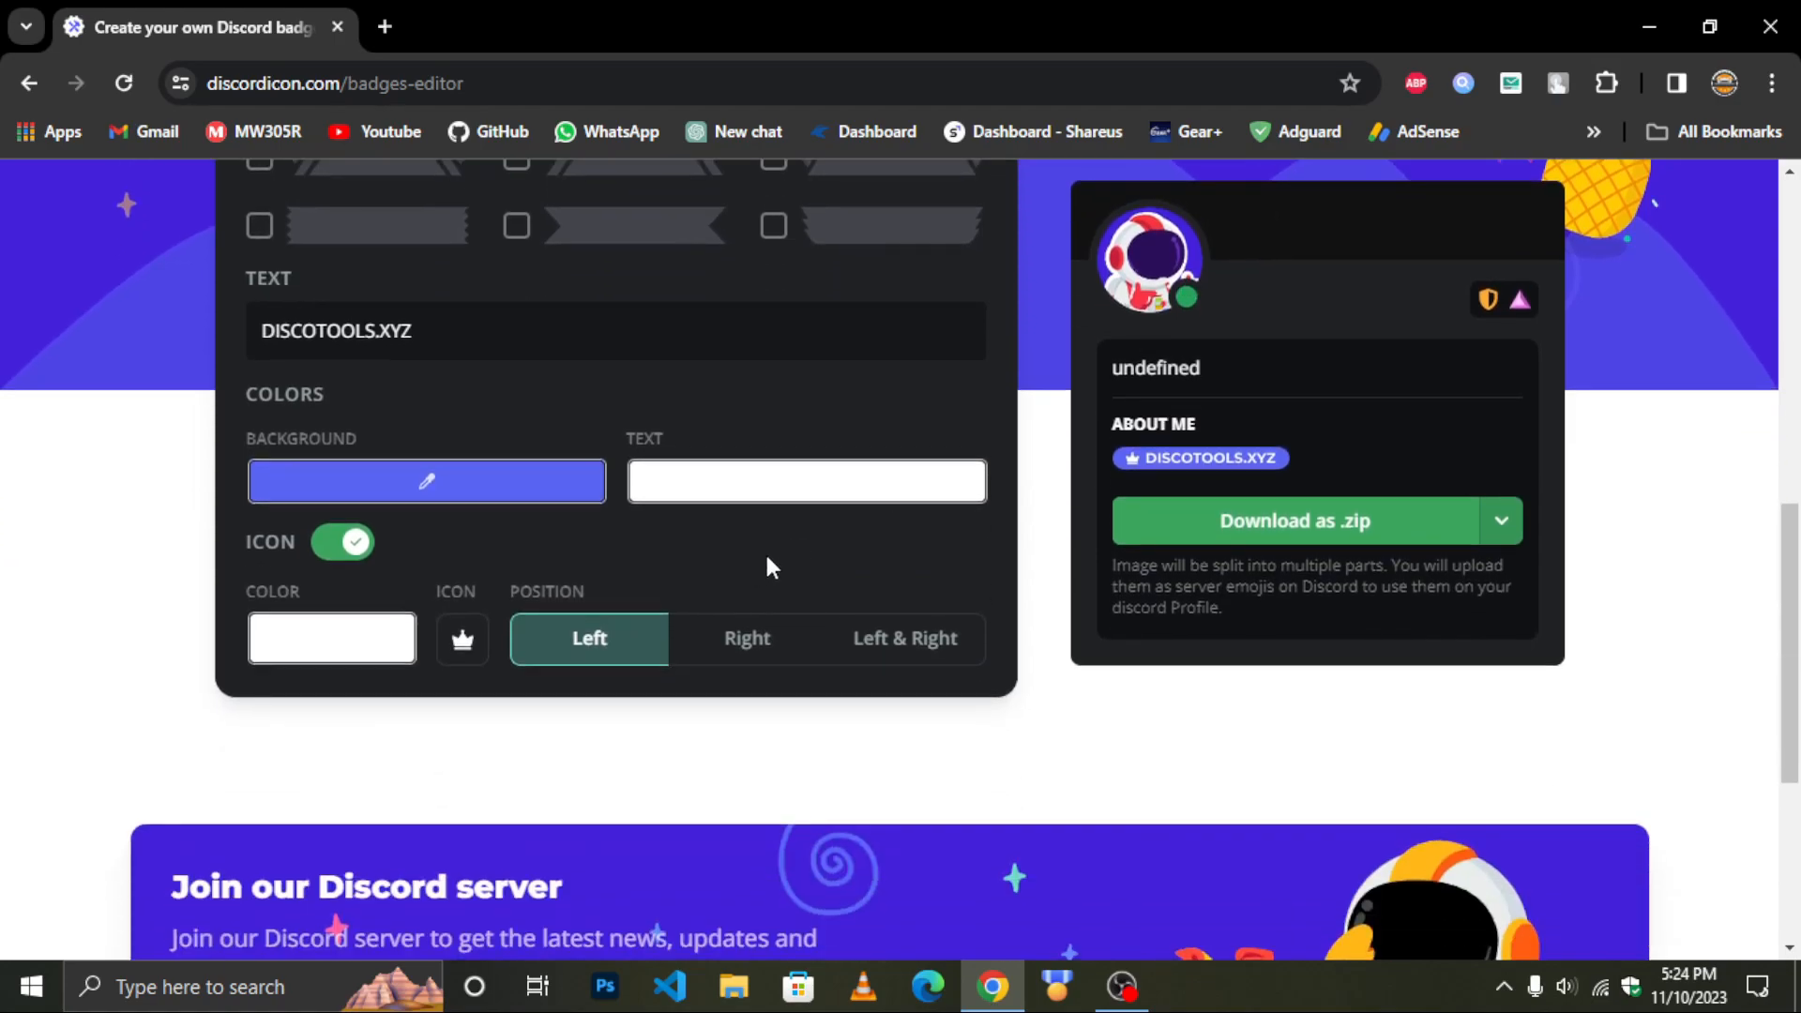
pyautogui.scroll(3)
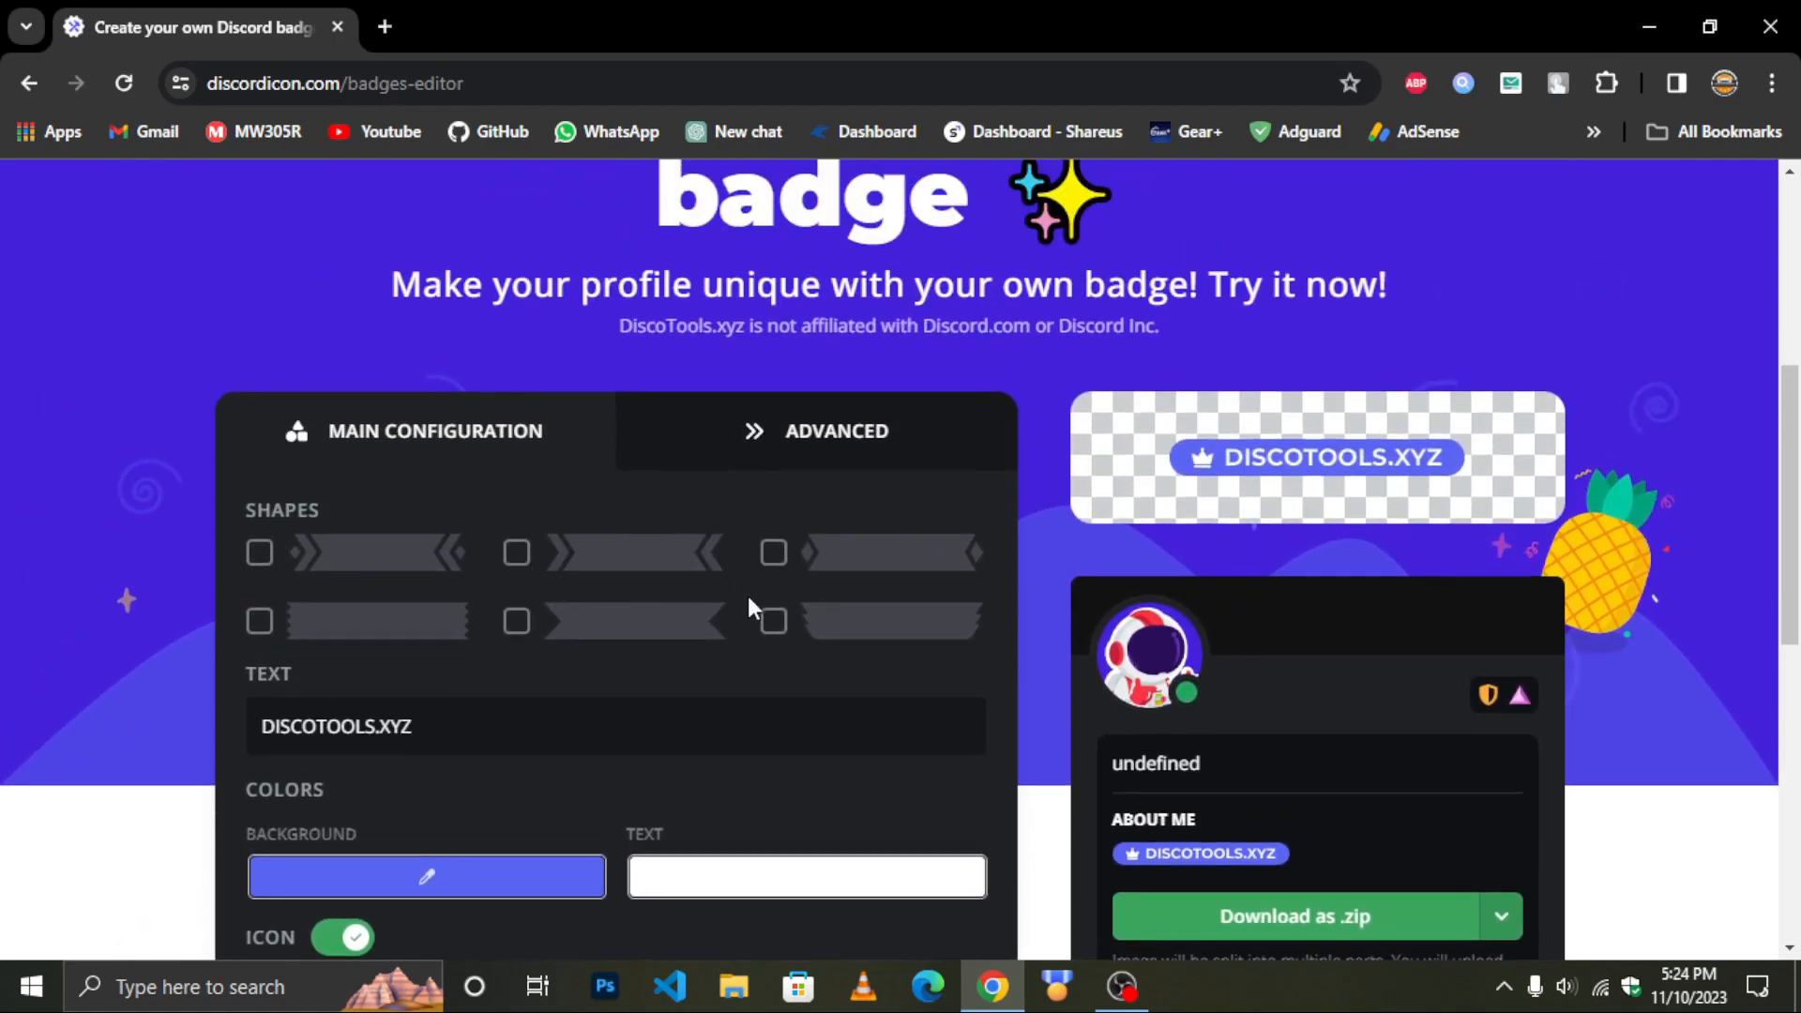
# Give the badge pointed ends, the text 'Science Gear' and a gem icon
pyautogui.click(773, 553)
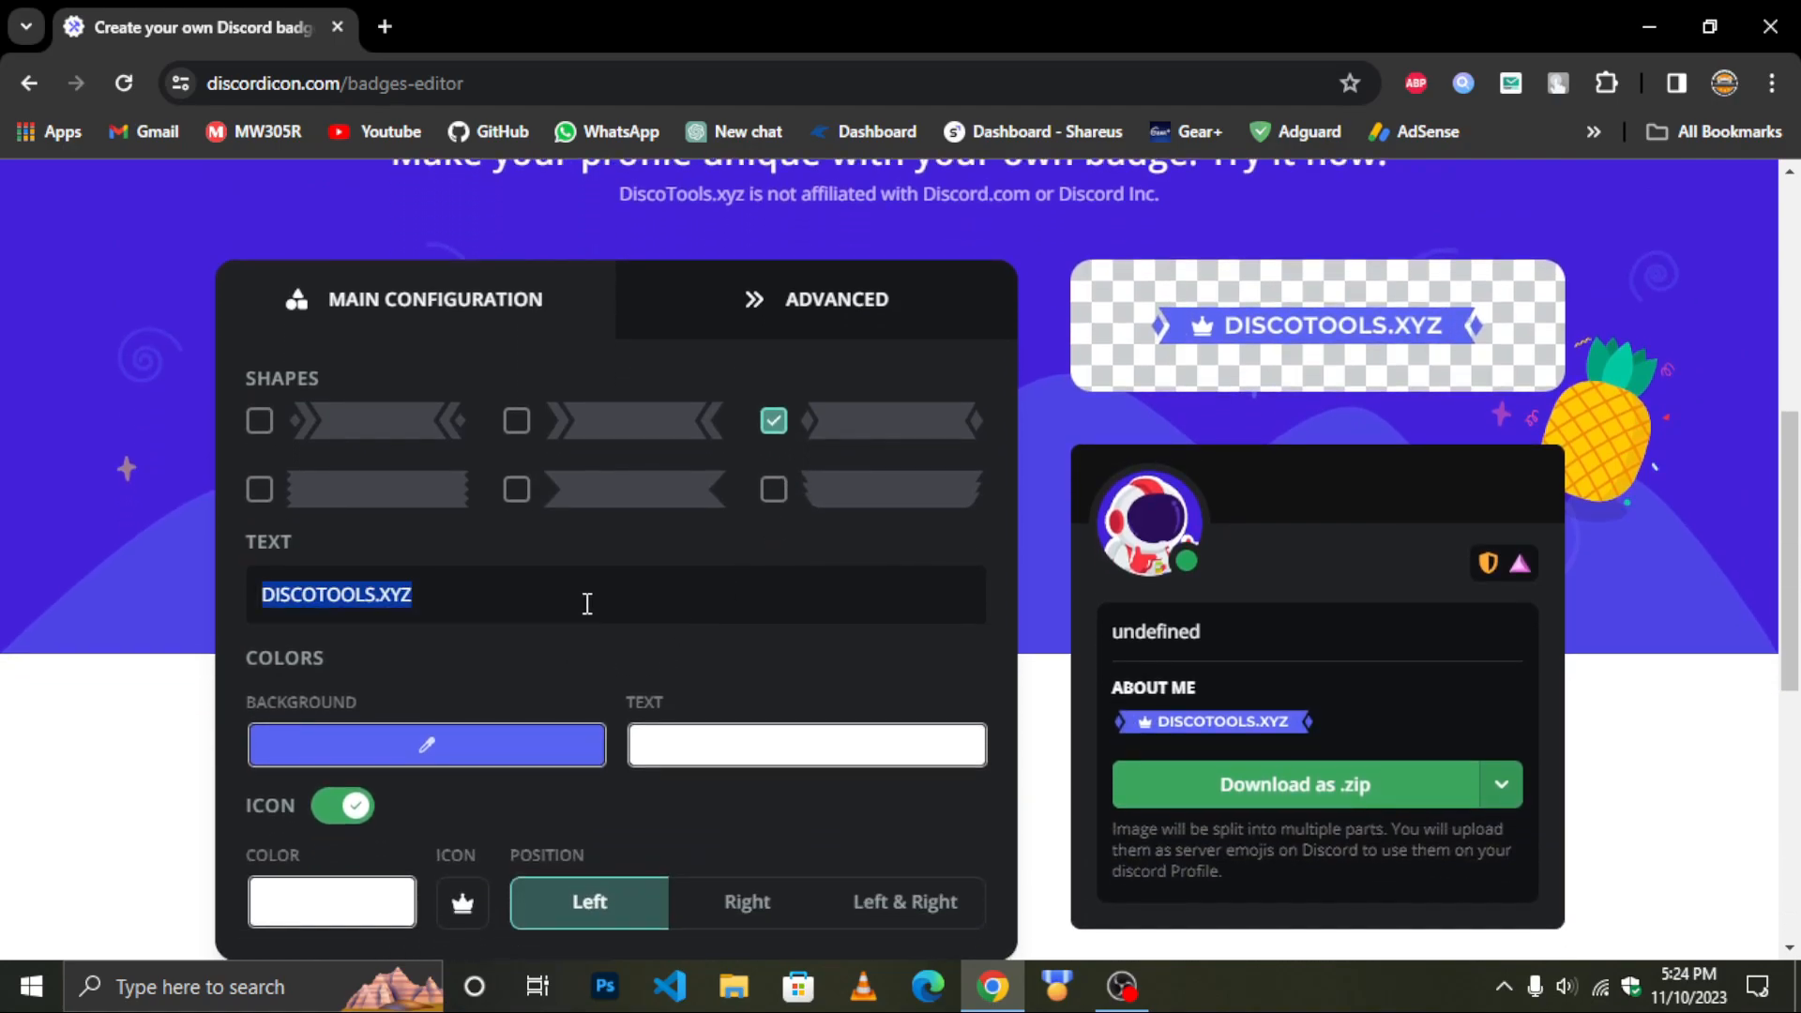
pyautogui.write('Science Gear')
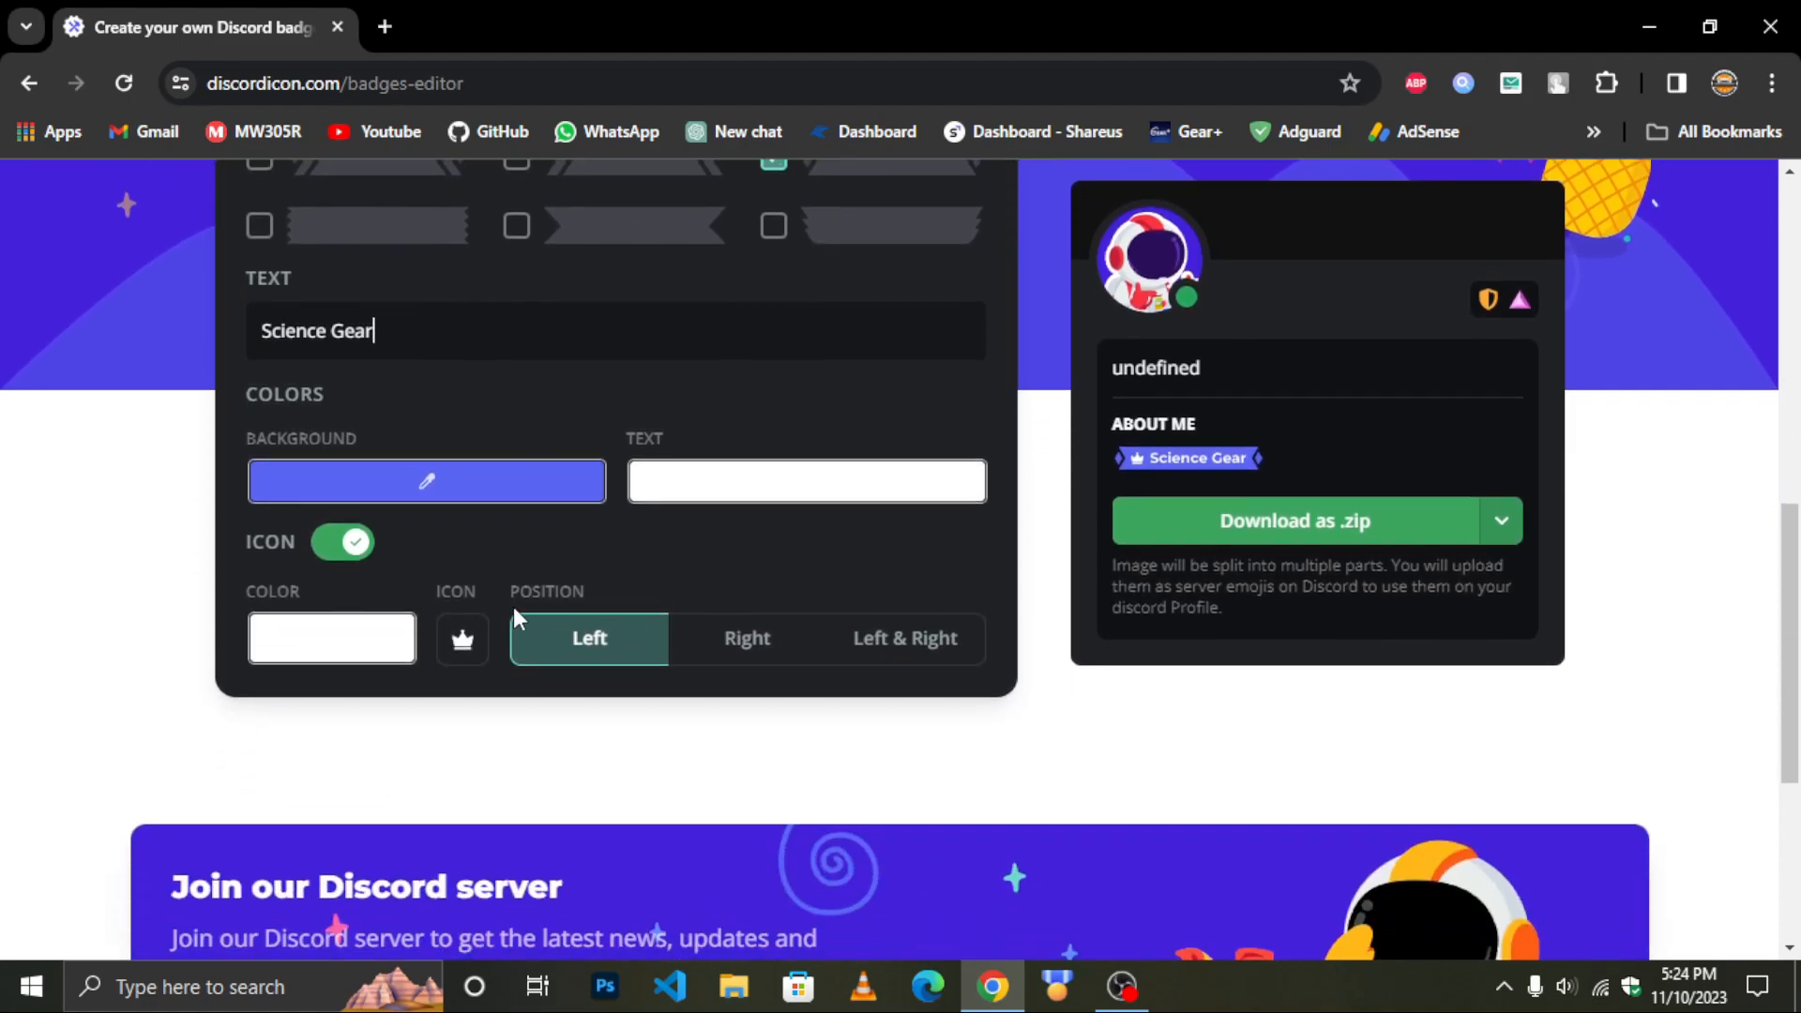
pyautogui.click(460, 639)
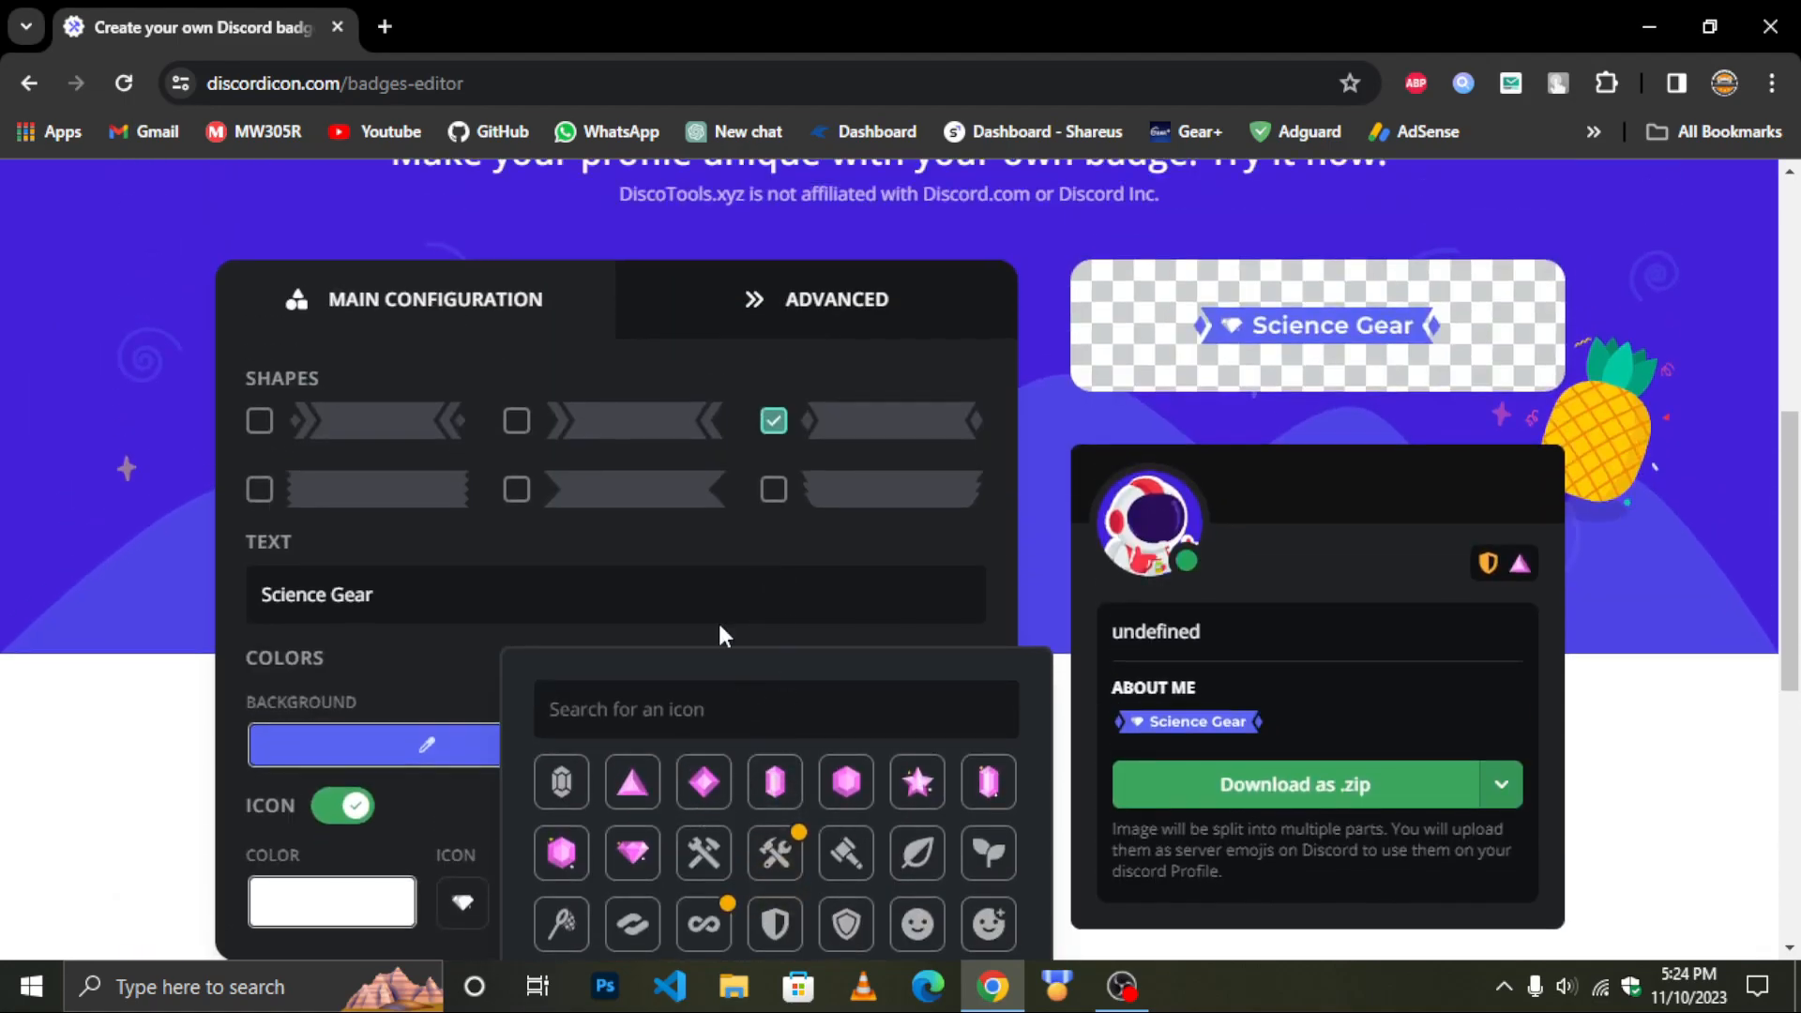
# Set the badge font to Montserrat, Extra Light weight, with the shiny effect on
pyautogui.click(836, 298)
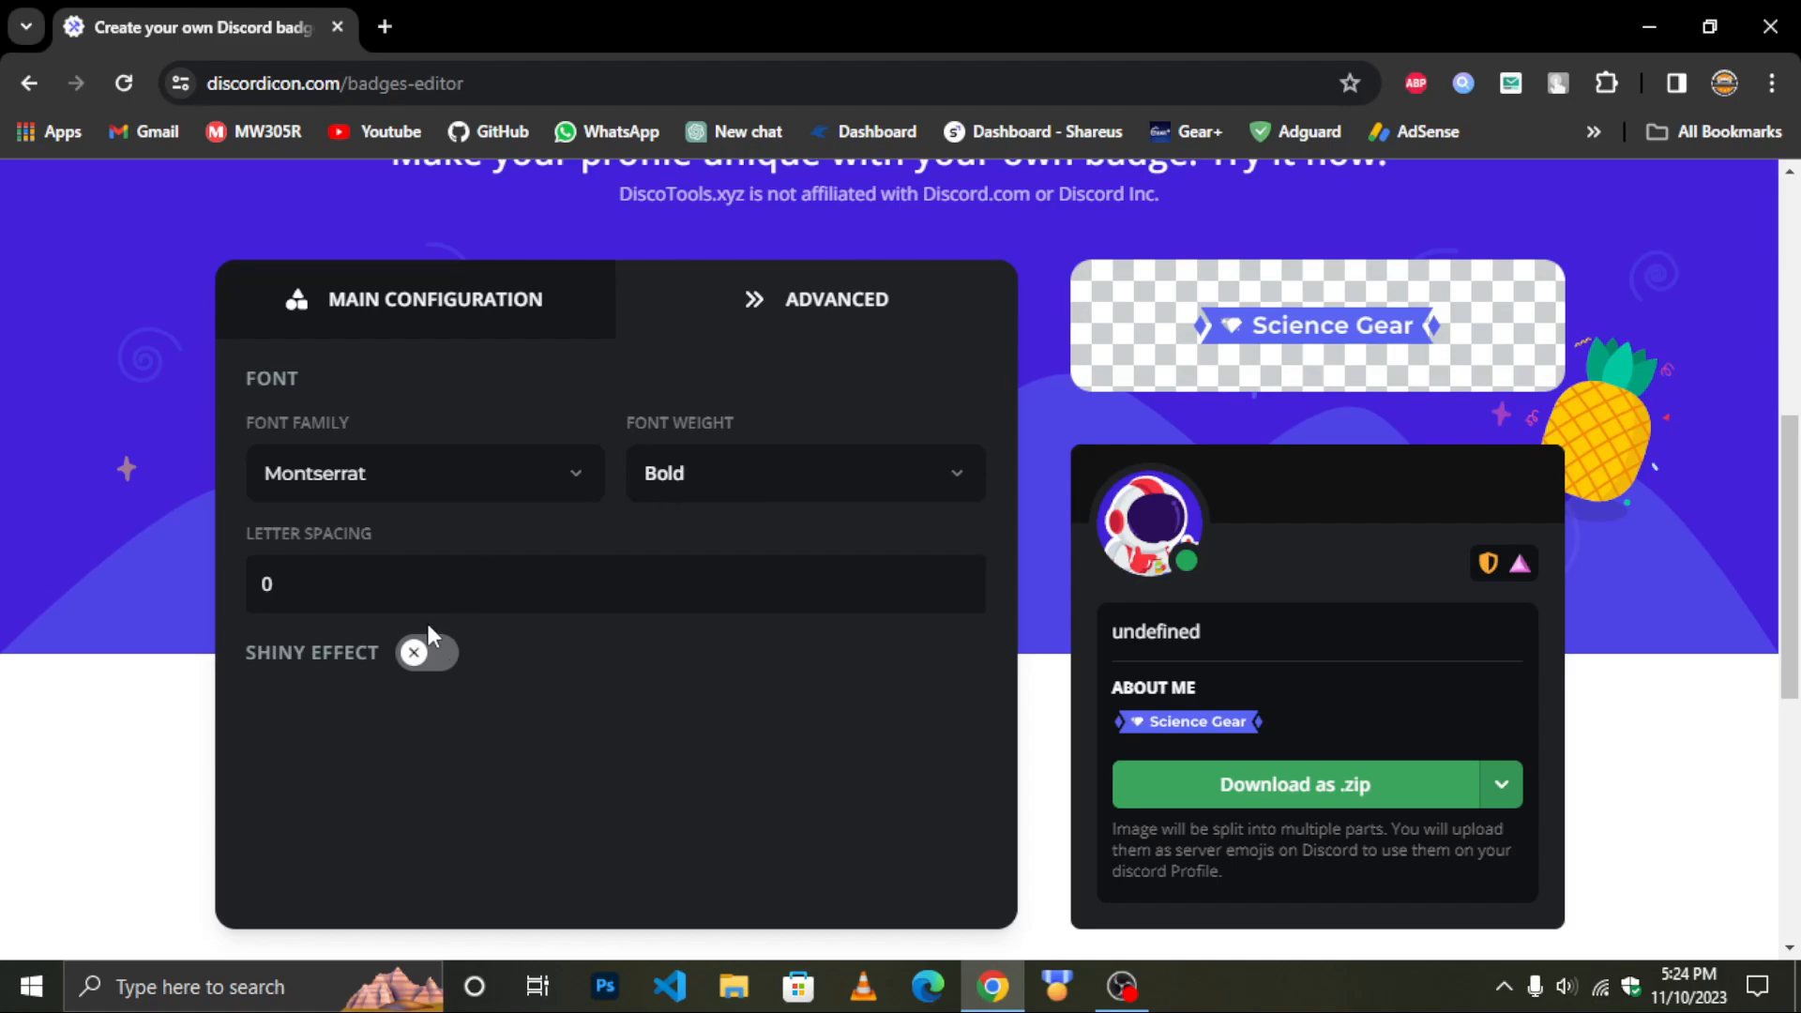
pyautogui.click(424, 472)
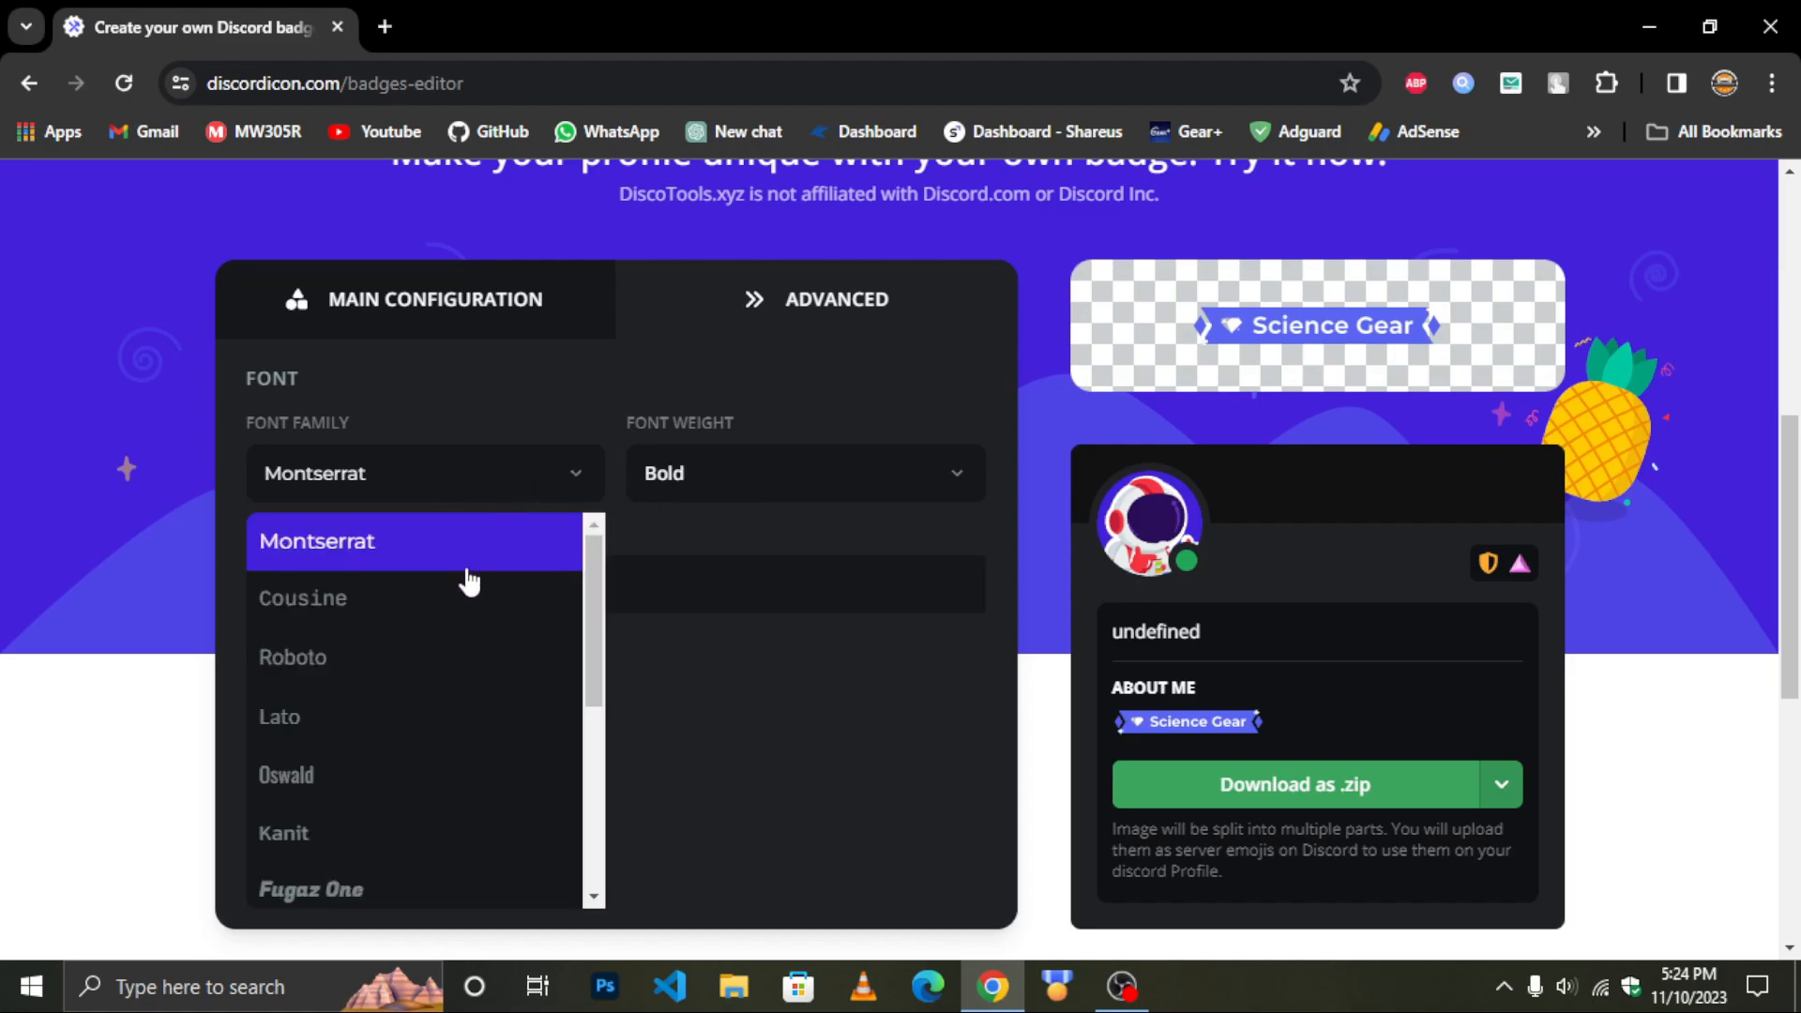
pyautogui.click(302, 597)
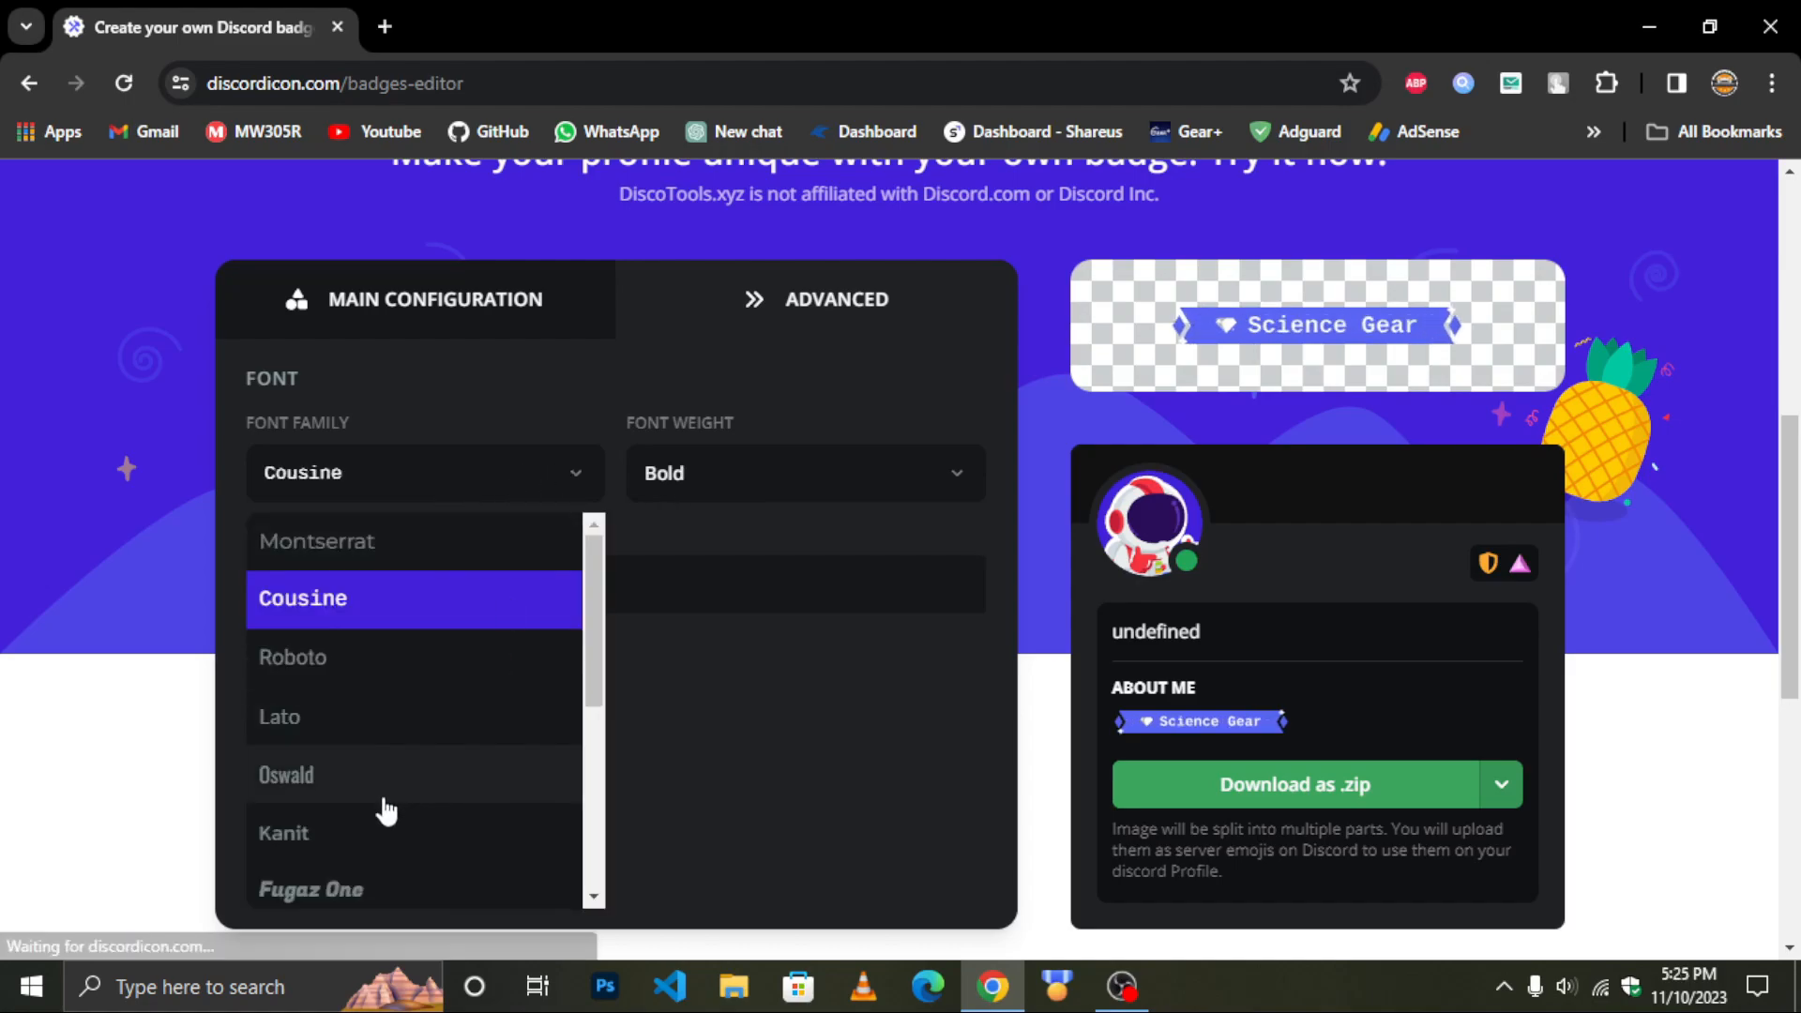
pyautogui.click(359, 784)
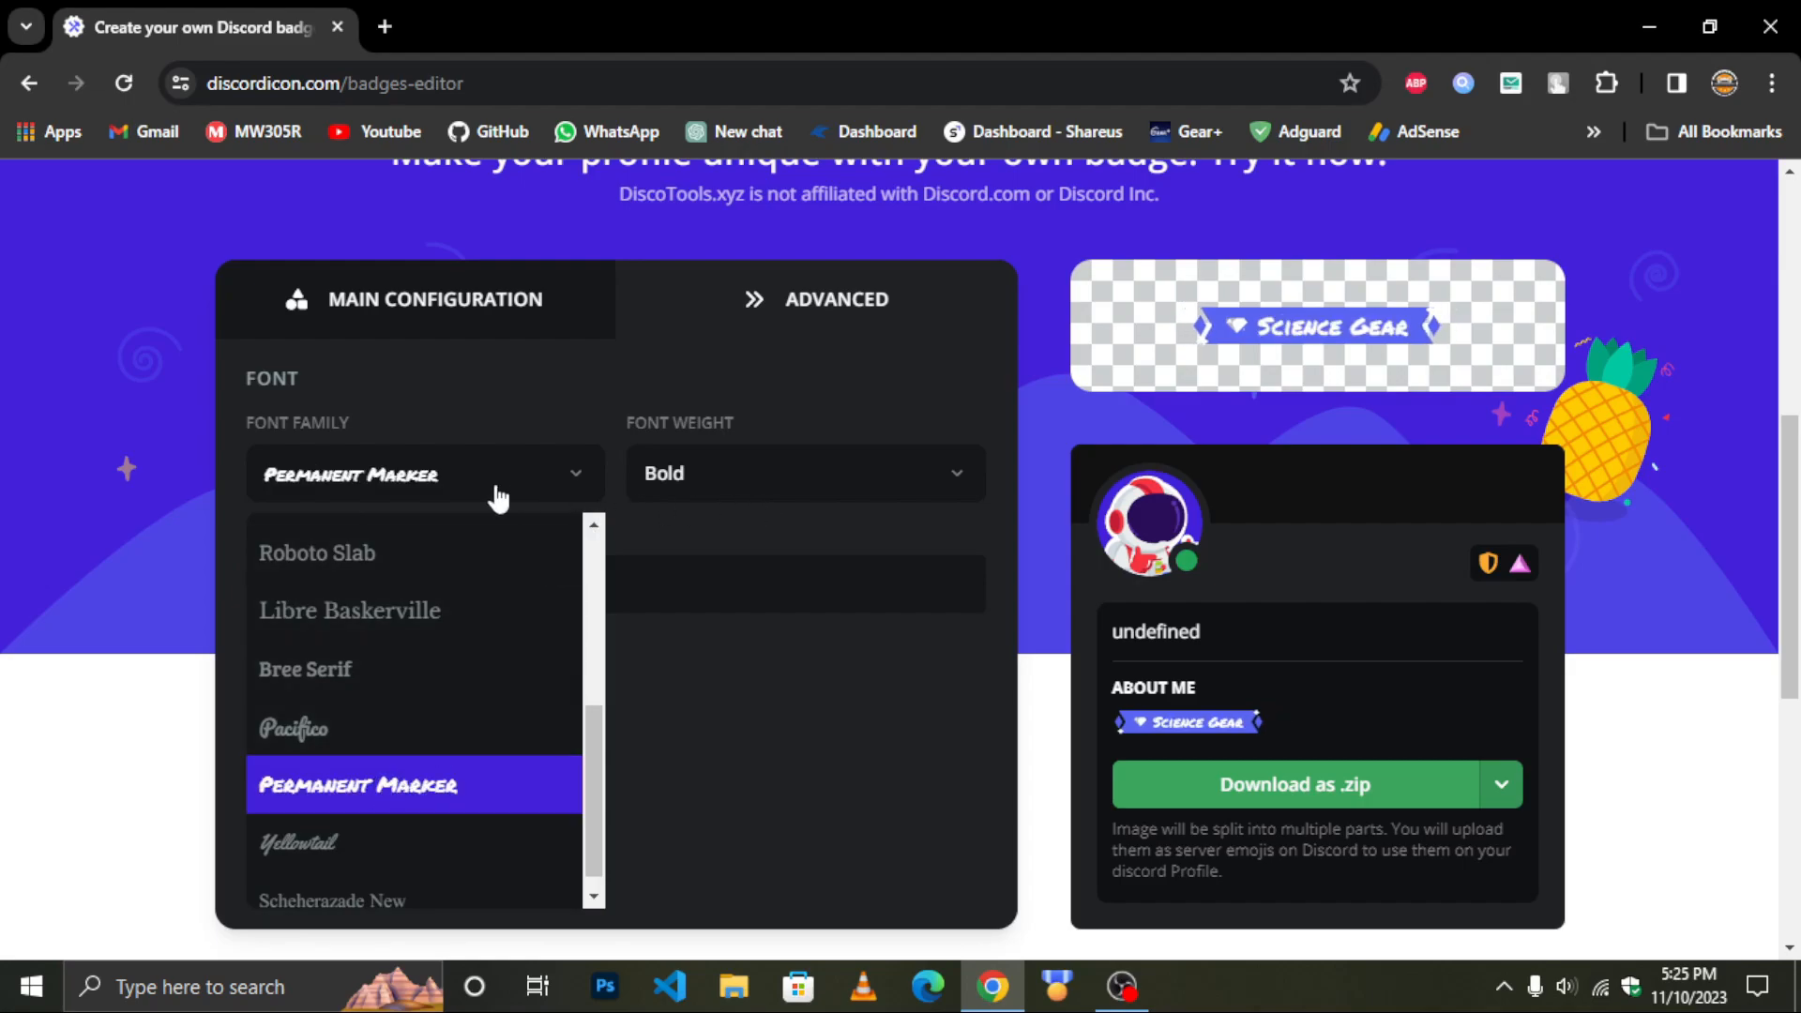
pyautogui.click(317, 541)
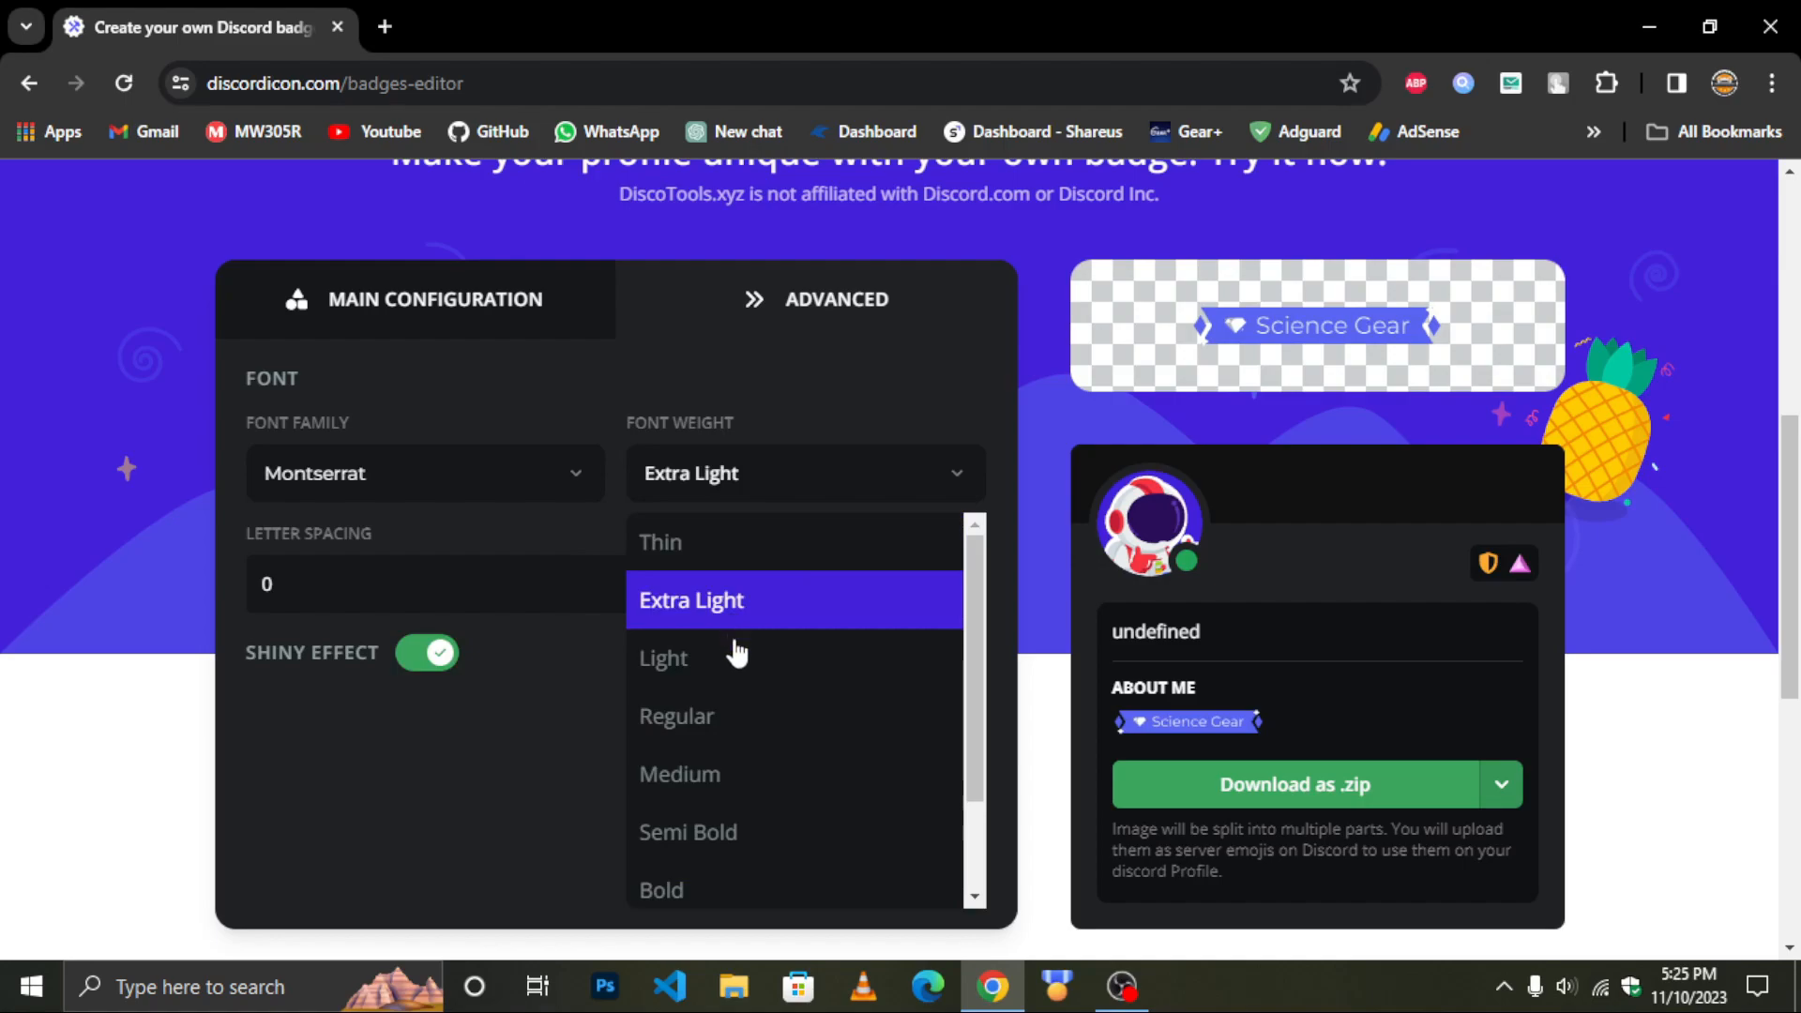
pyautogui.click(435, 301)
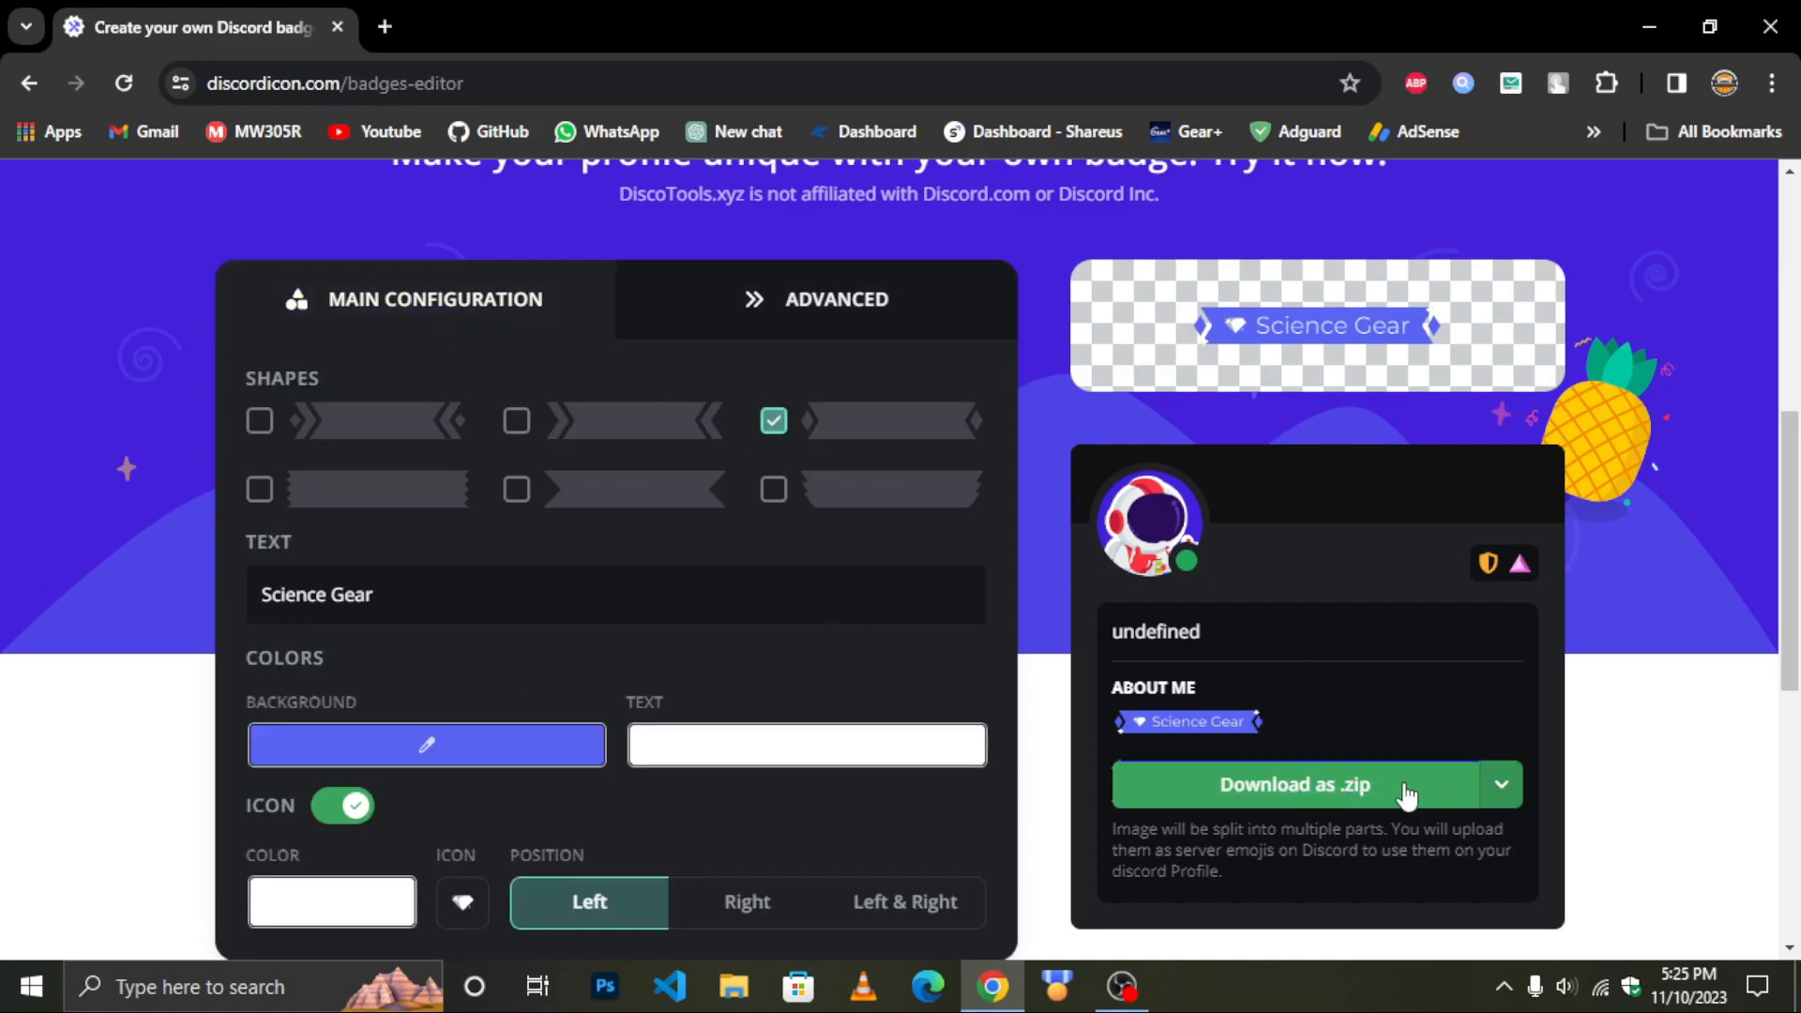
# Download the badge as six image slices and select all of them in the badges folder
pyautogui.click(1295, 785)
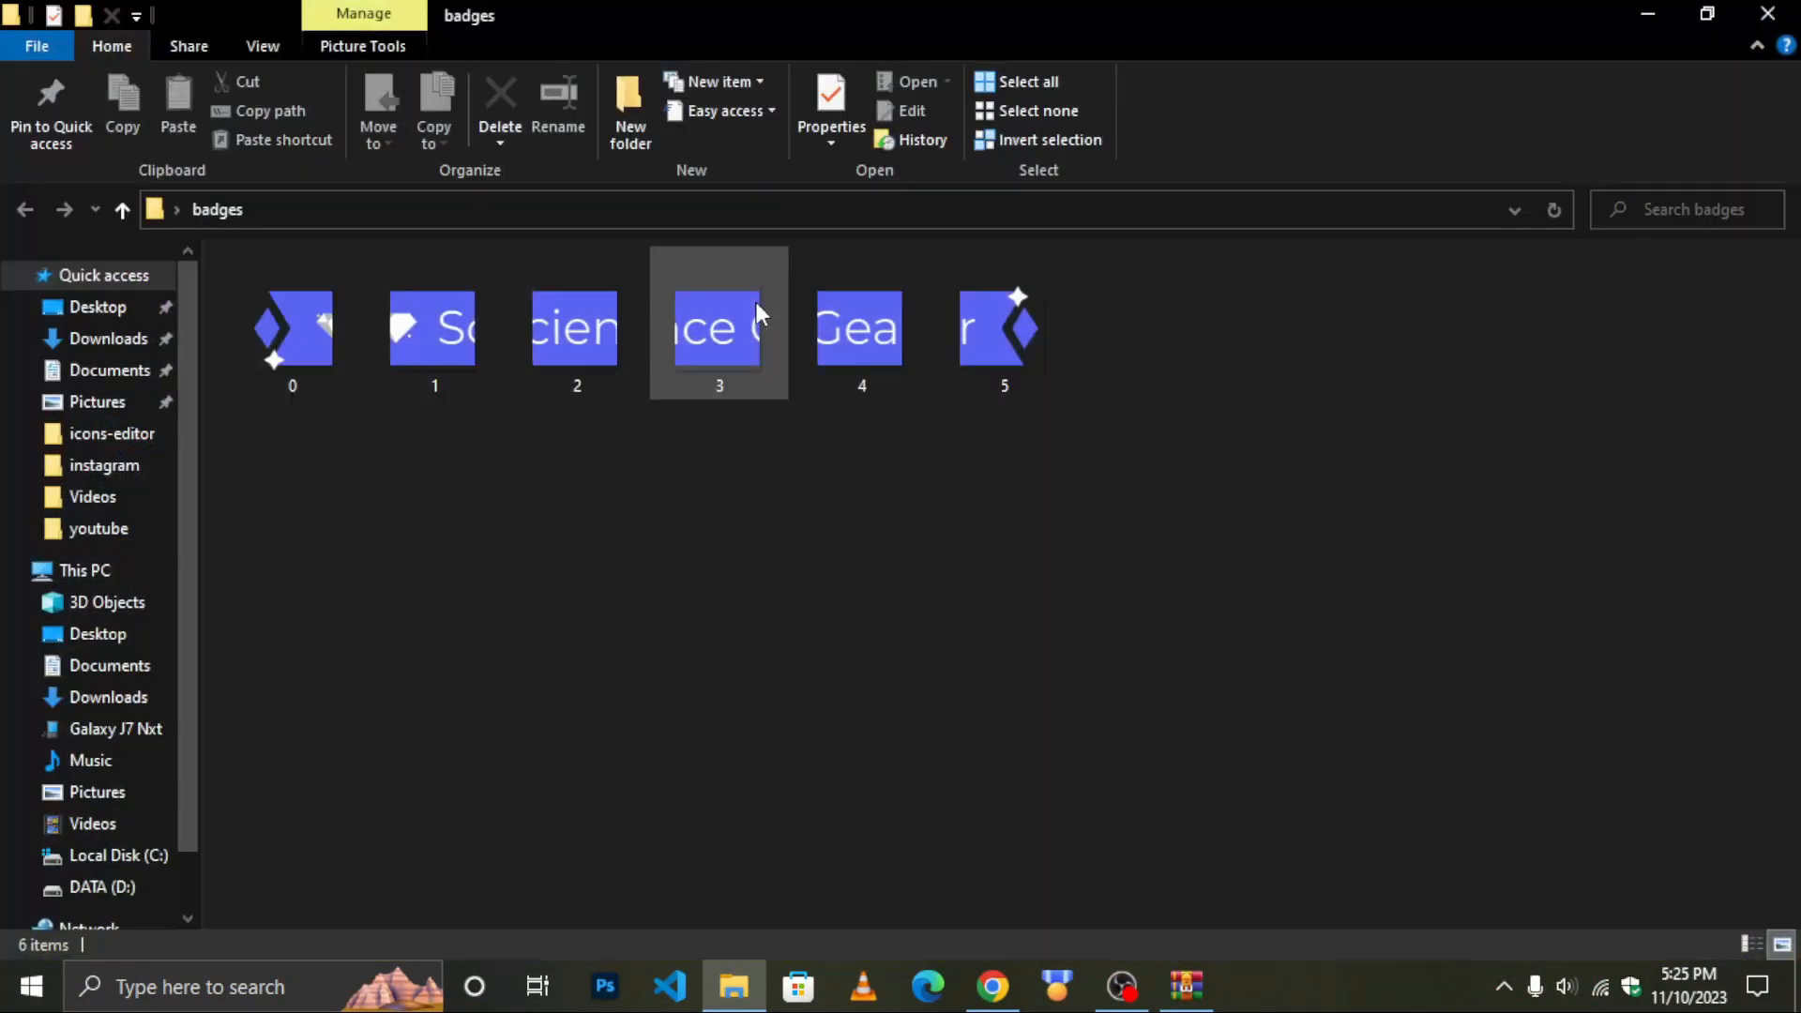
pyautogui.click(1003, 329)
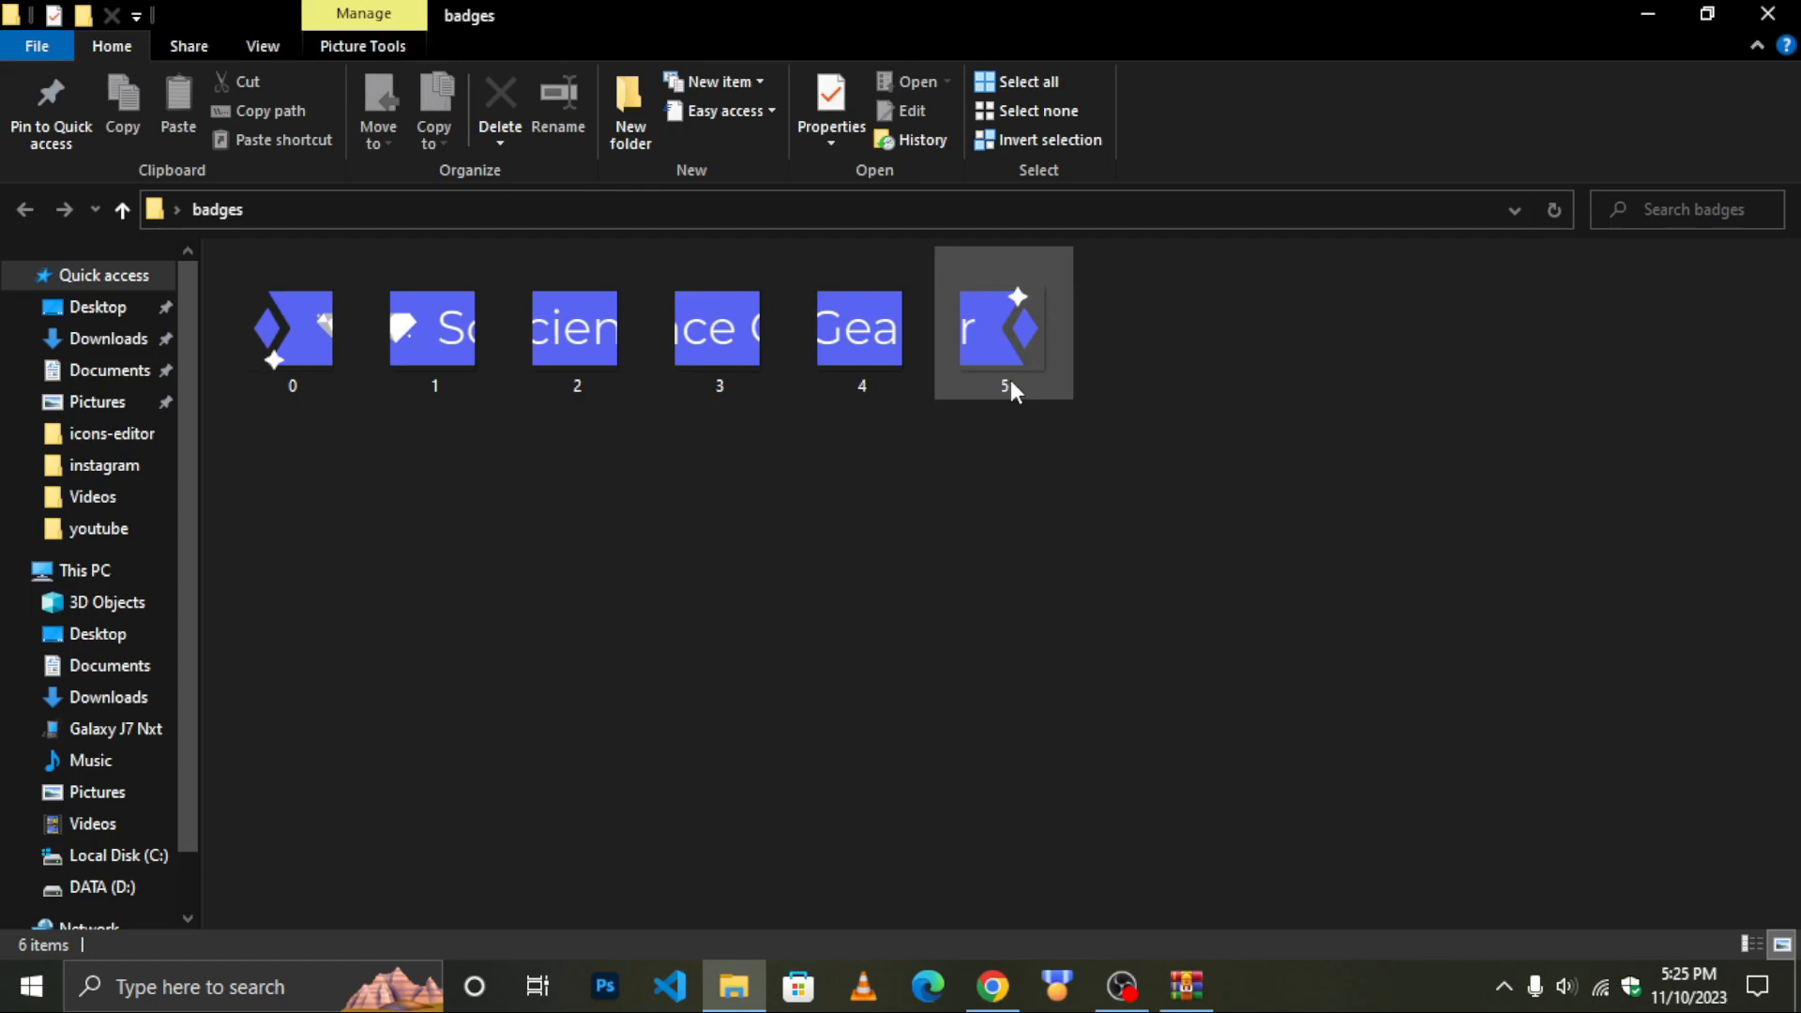
pyautogui.moveTo(345, 333); pyautogui.dragTo(1132, 534)
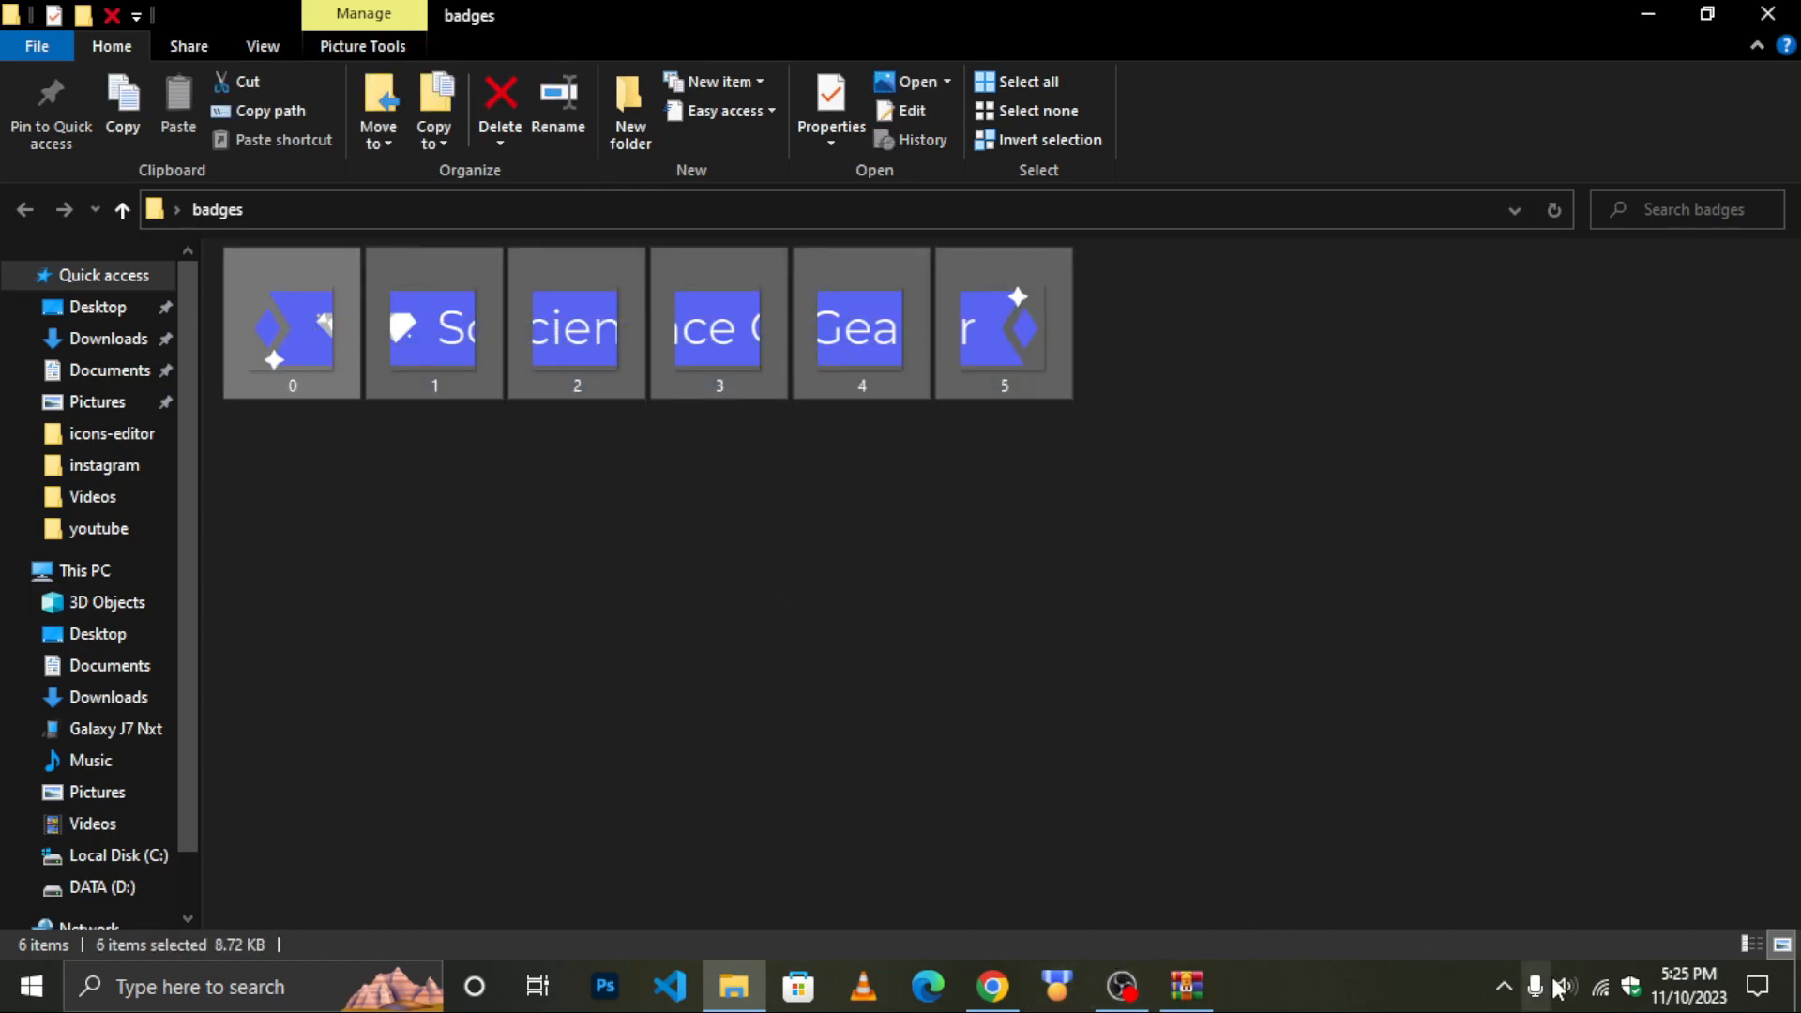
pyautogui.click(1249, 987)
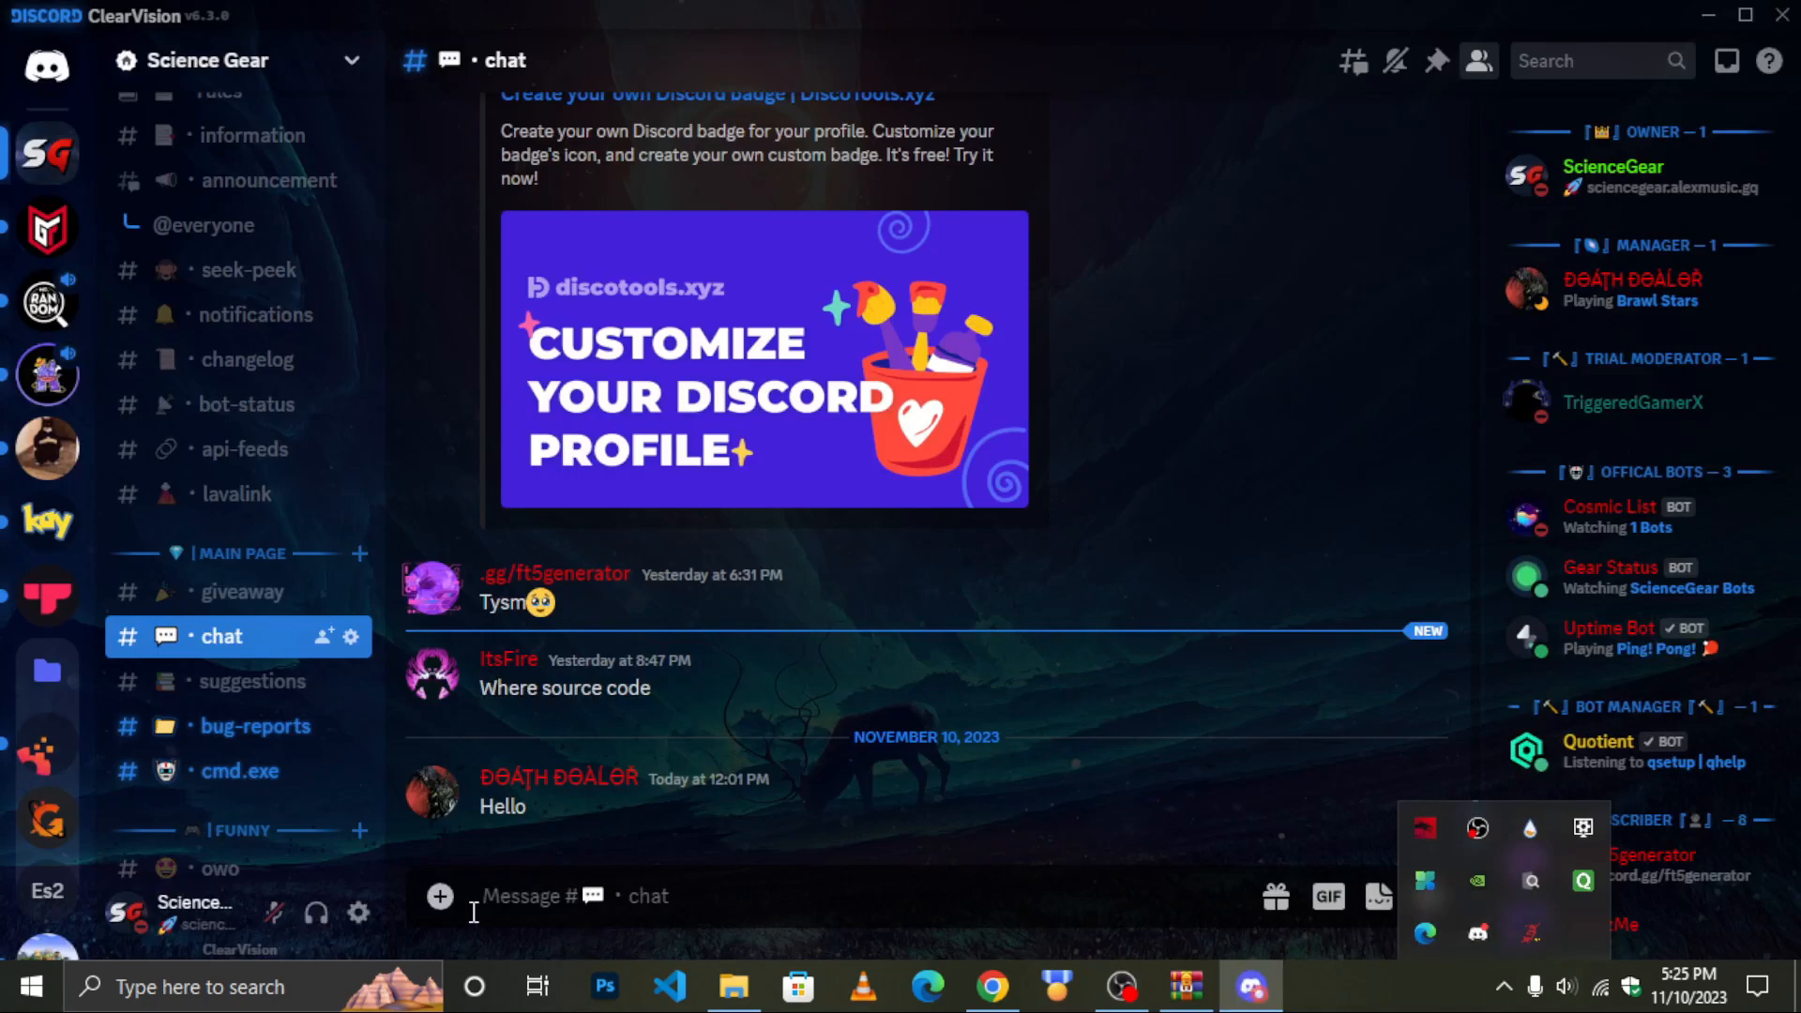
# Upload the six badge slices as Science Gear server emojis 0_ through 5_
pyautogui.click(230, 61)
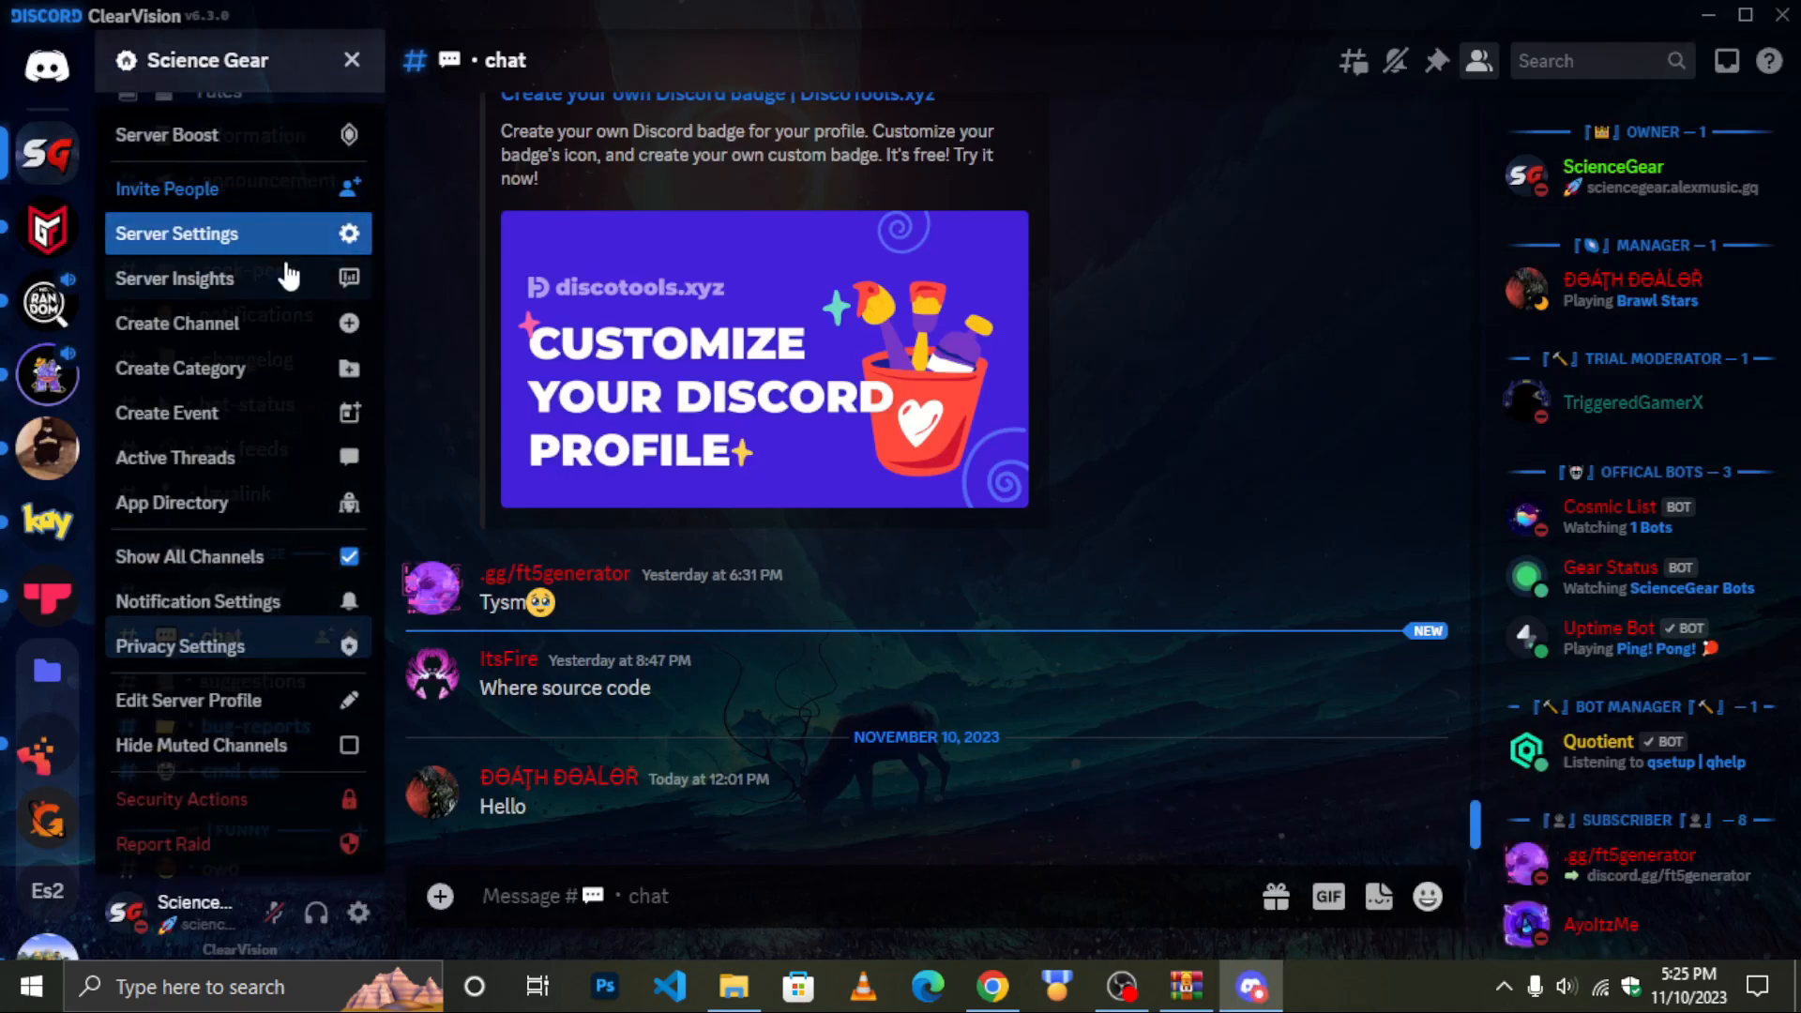
pyautogui.click(177, 234)
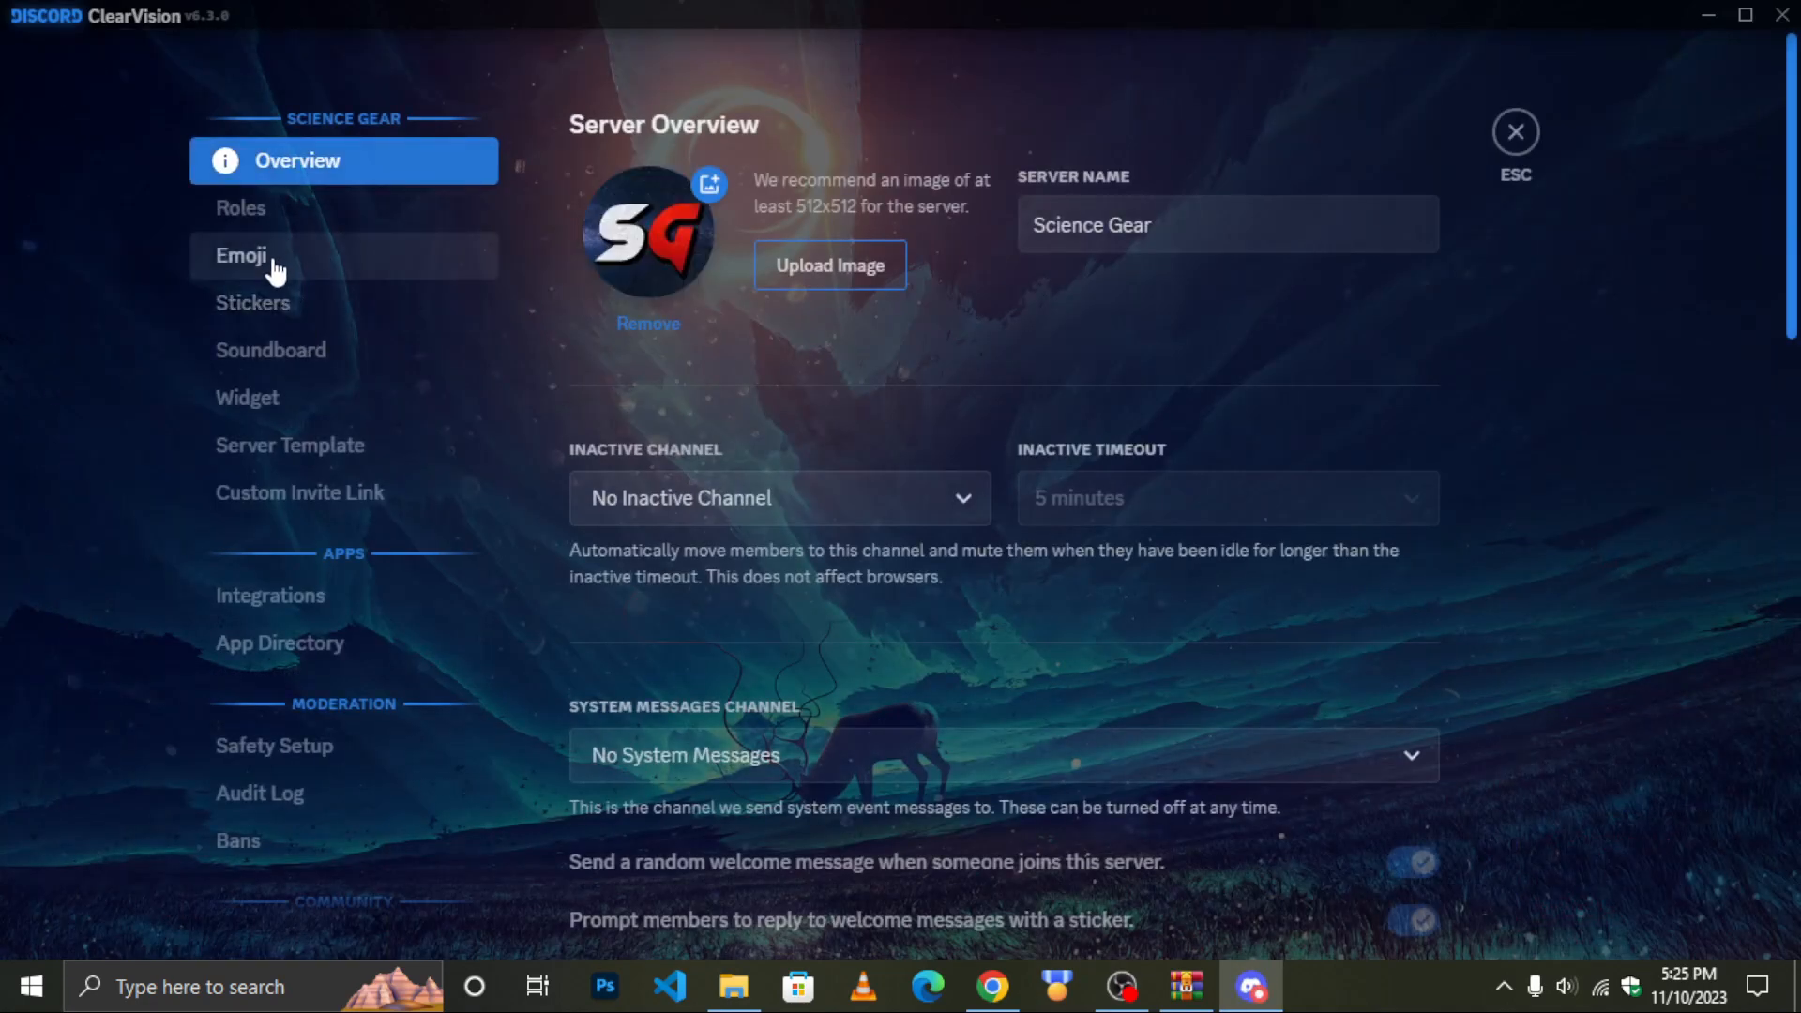
pyautogui.click(279, 255)
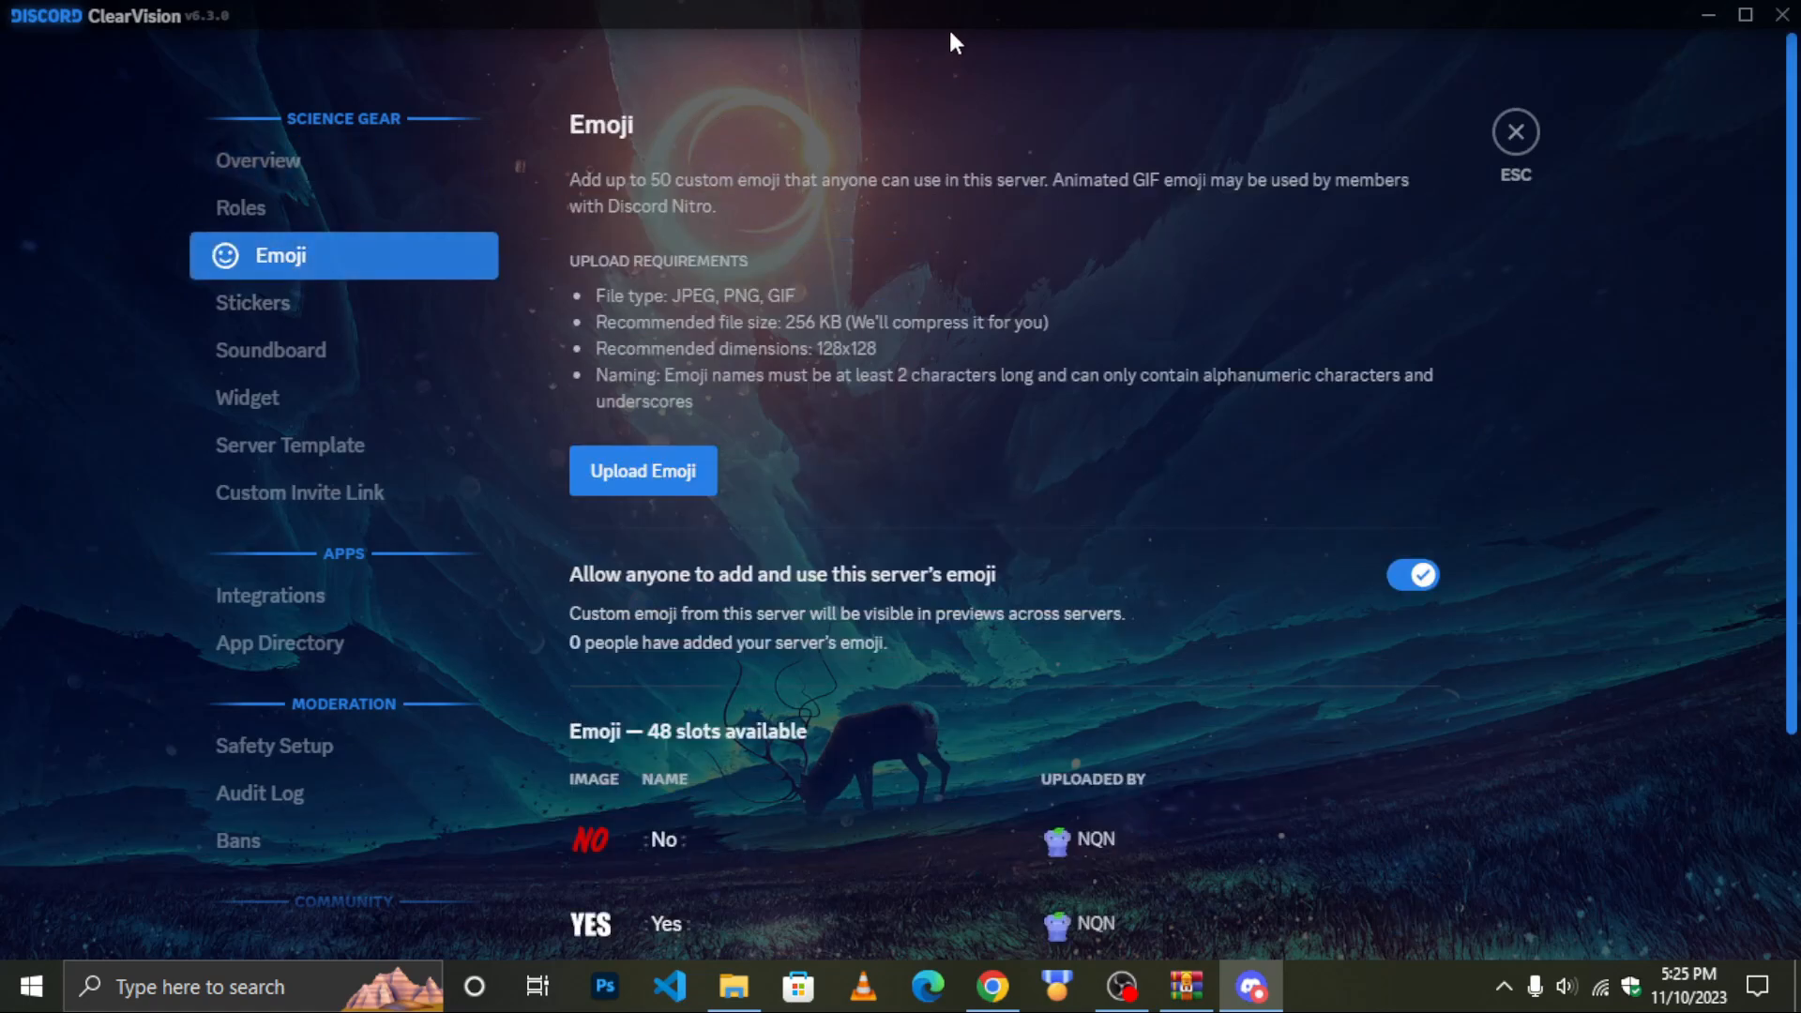
pyautogui.click(733, 995)
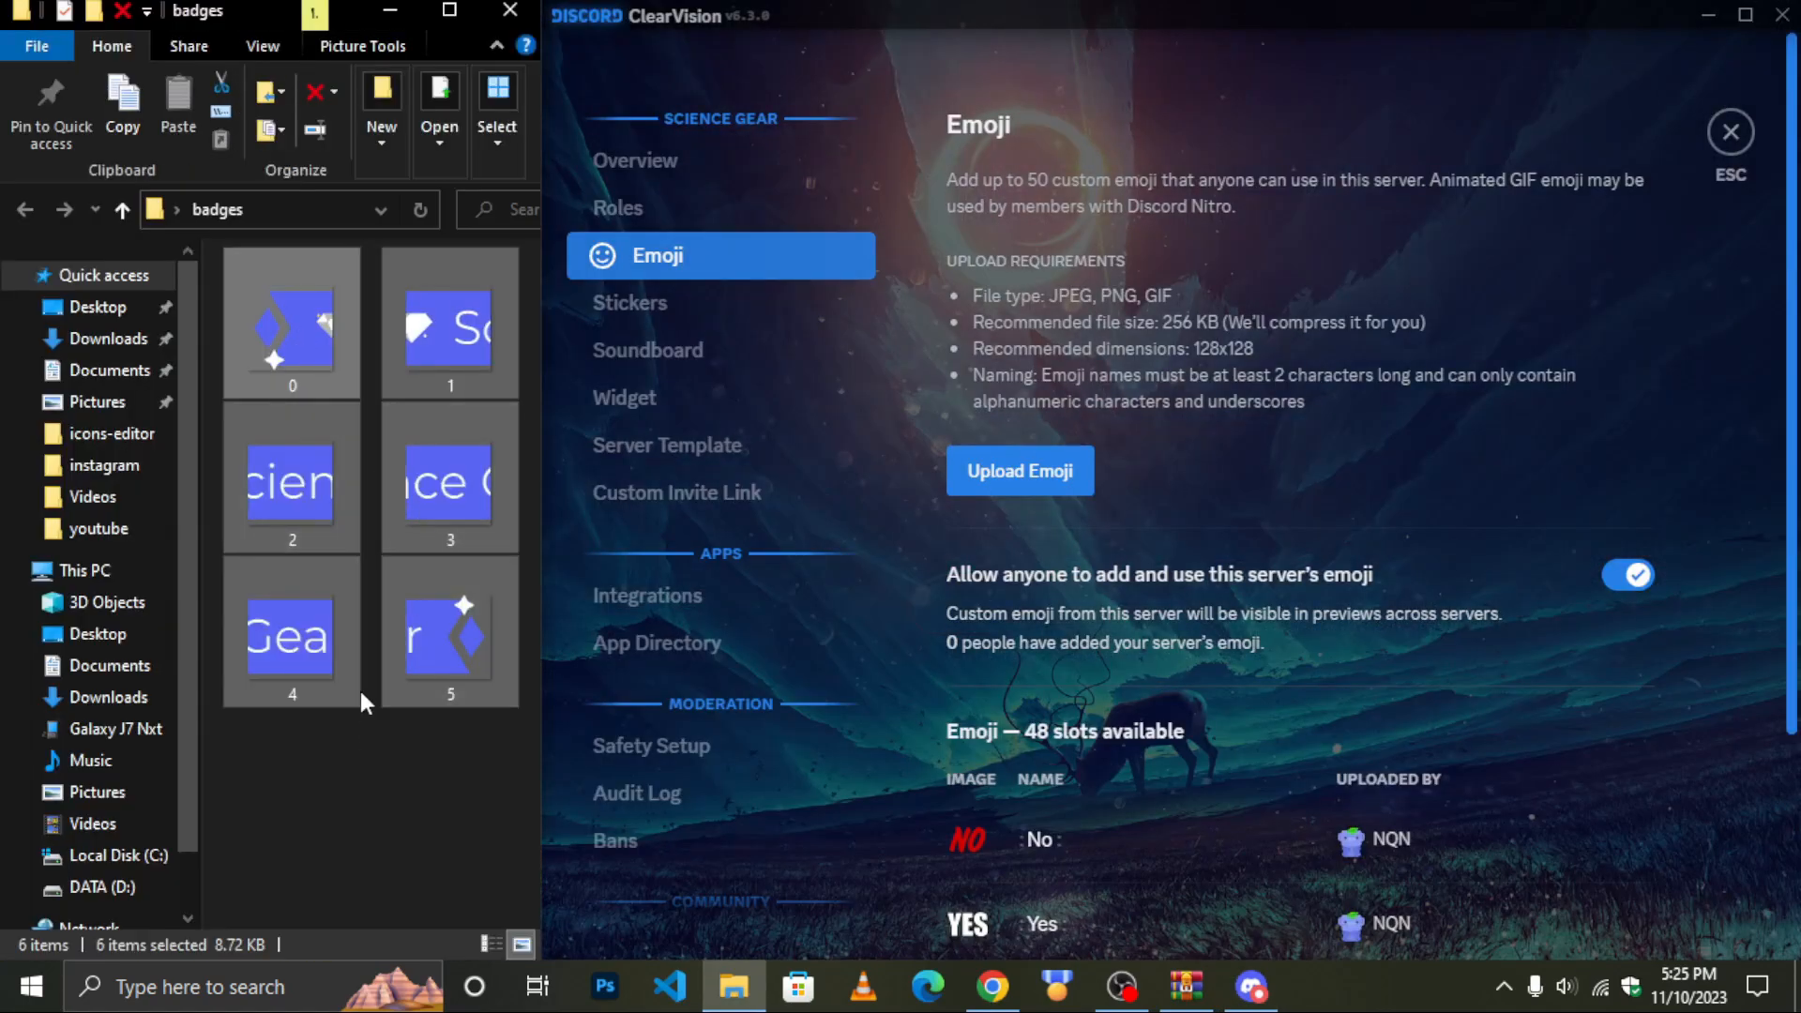
pyautogui.click(1017, 471)
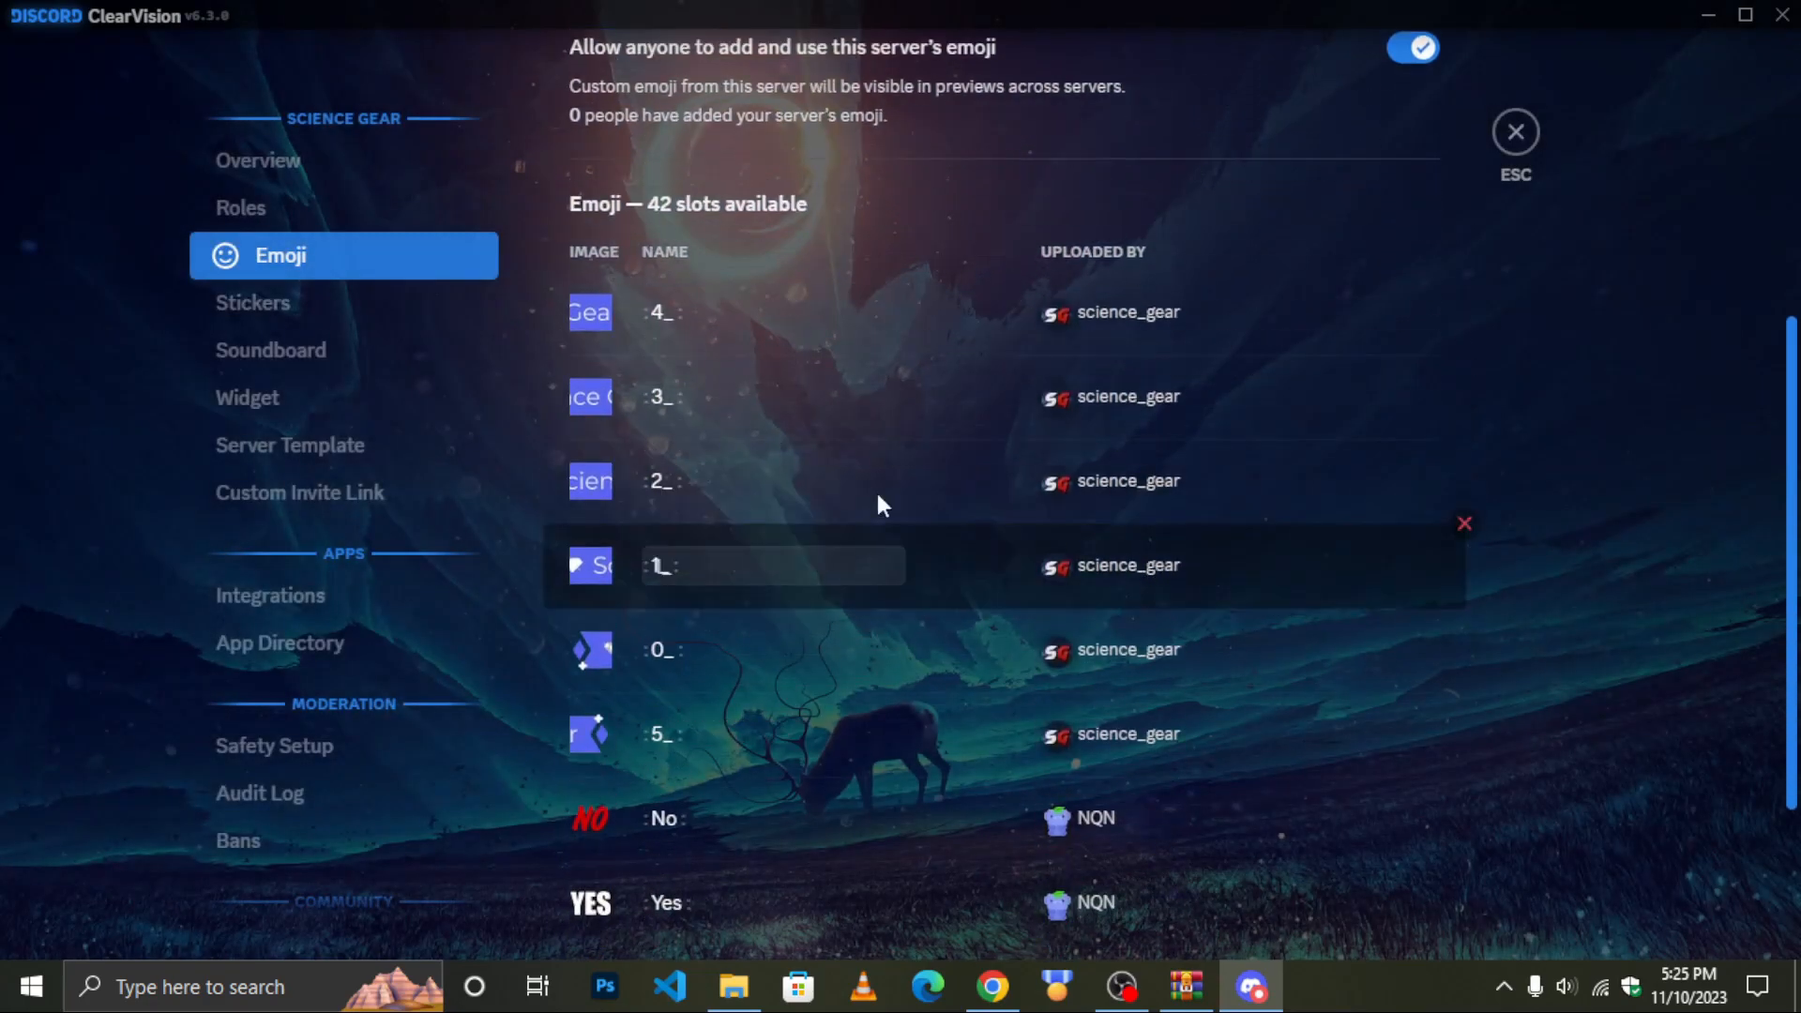
pyautogui.click(1514, 132)
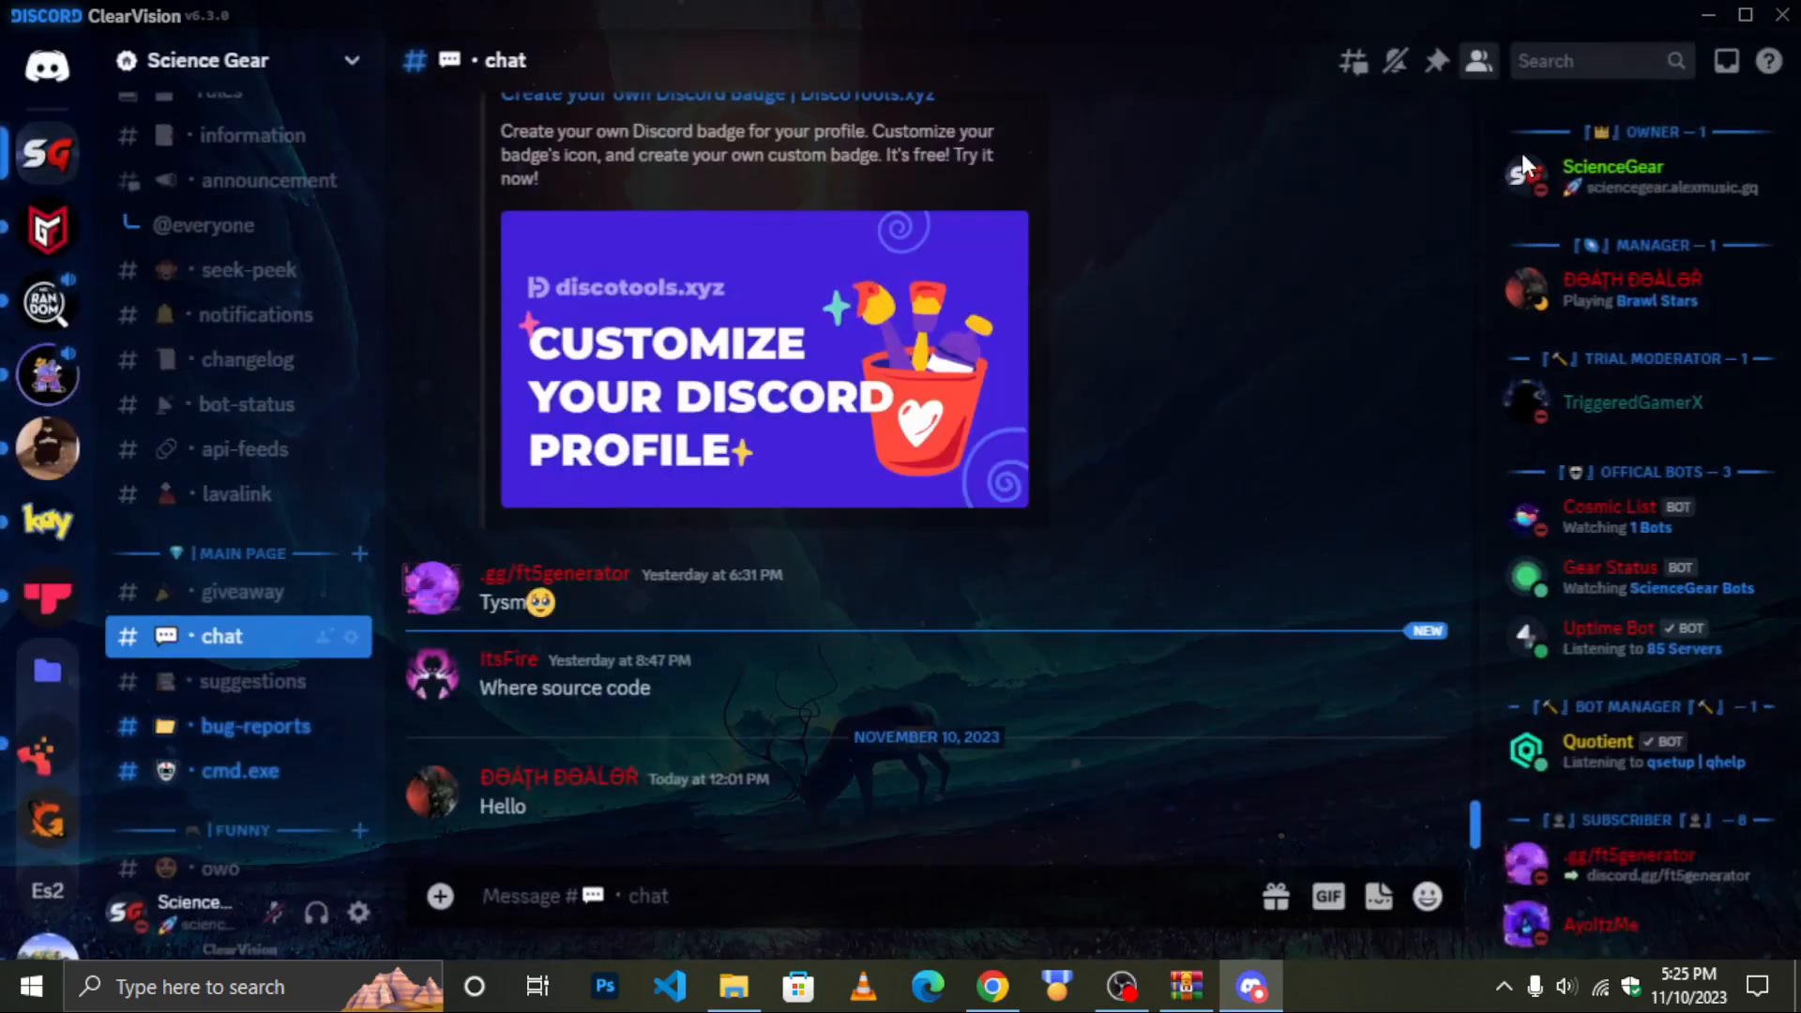
# Send a chat message listing the emoji codes :0_: through :5_: wrapped in backticks
pyautogui.click(1428, 897)
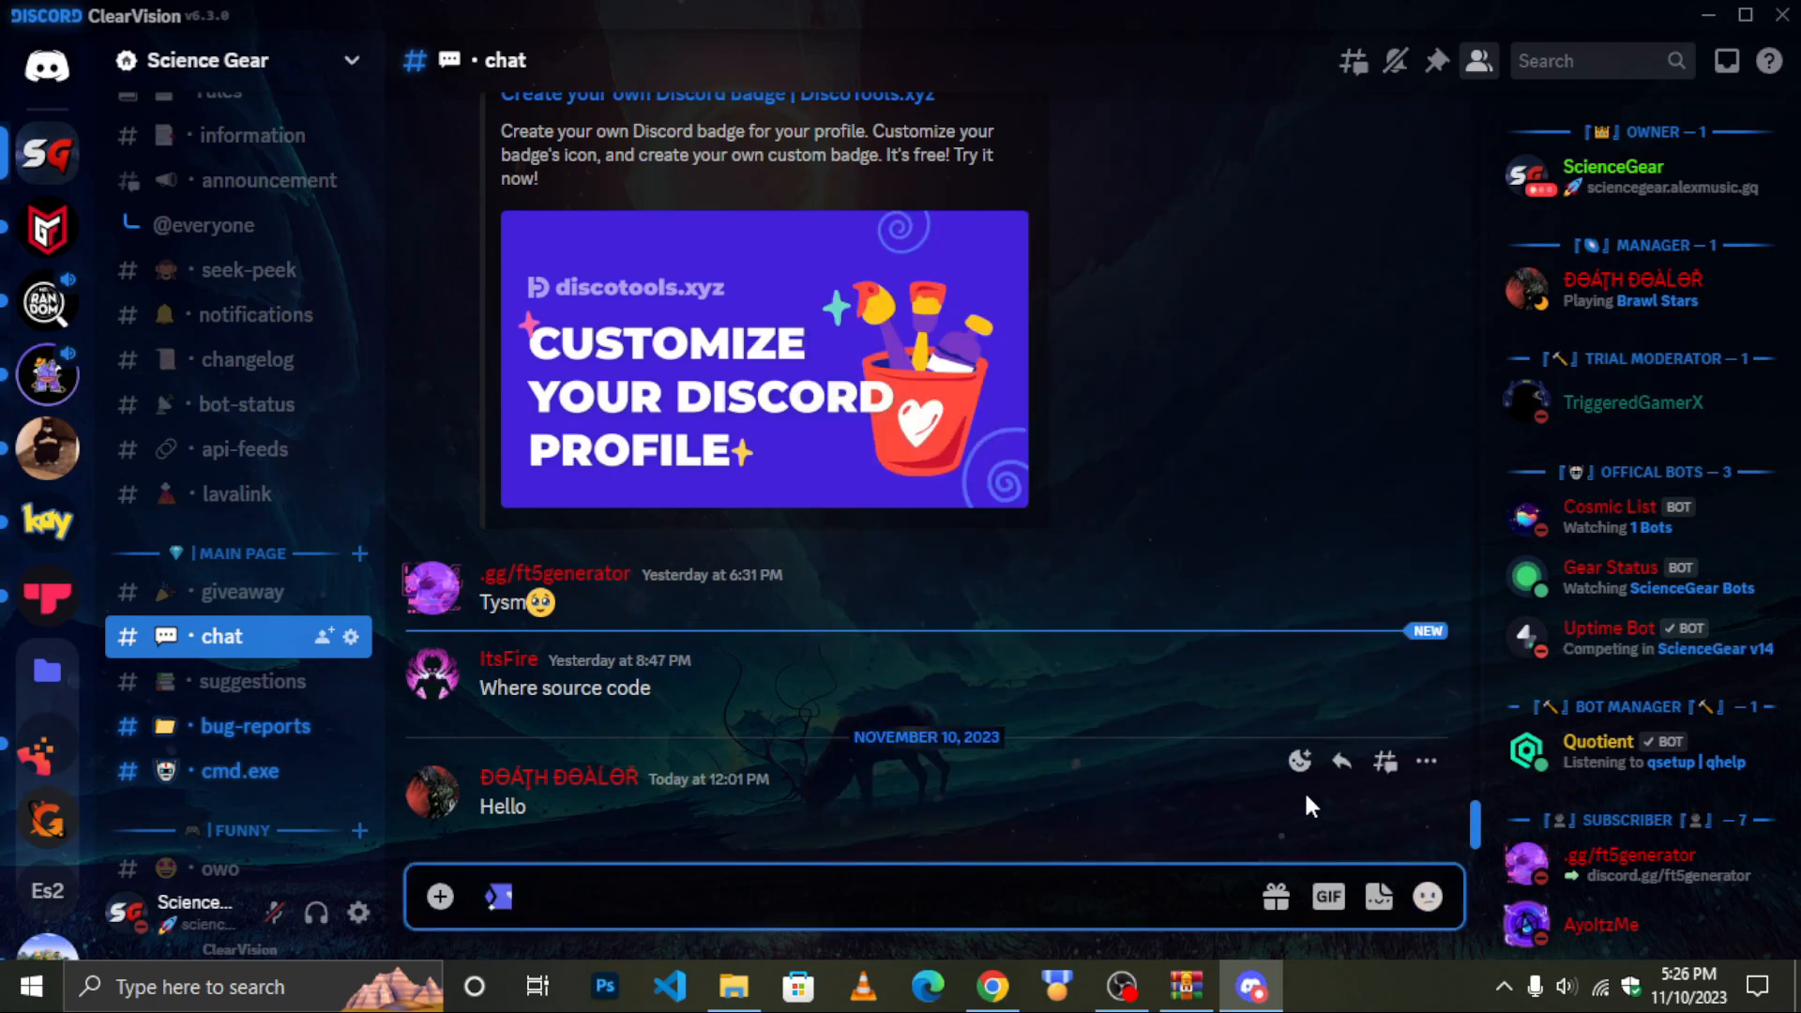
pyautogui.click(1427, 897)
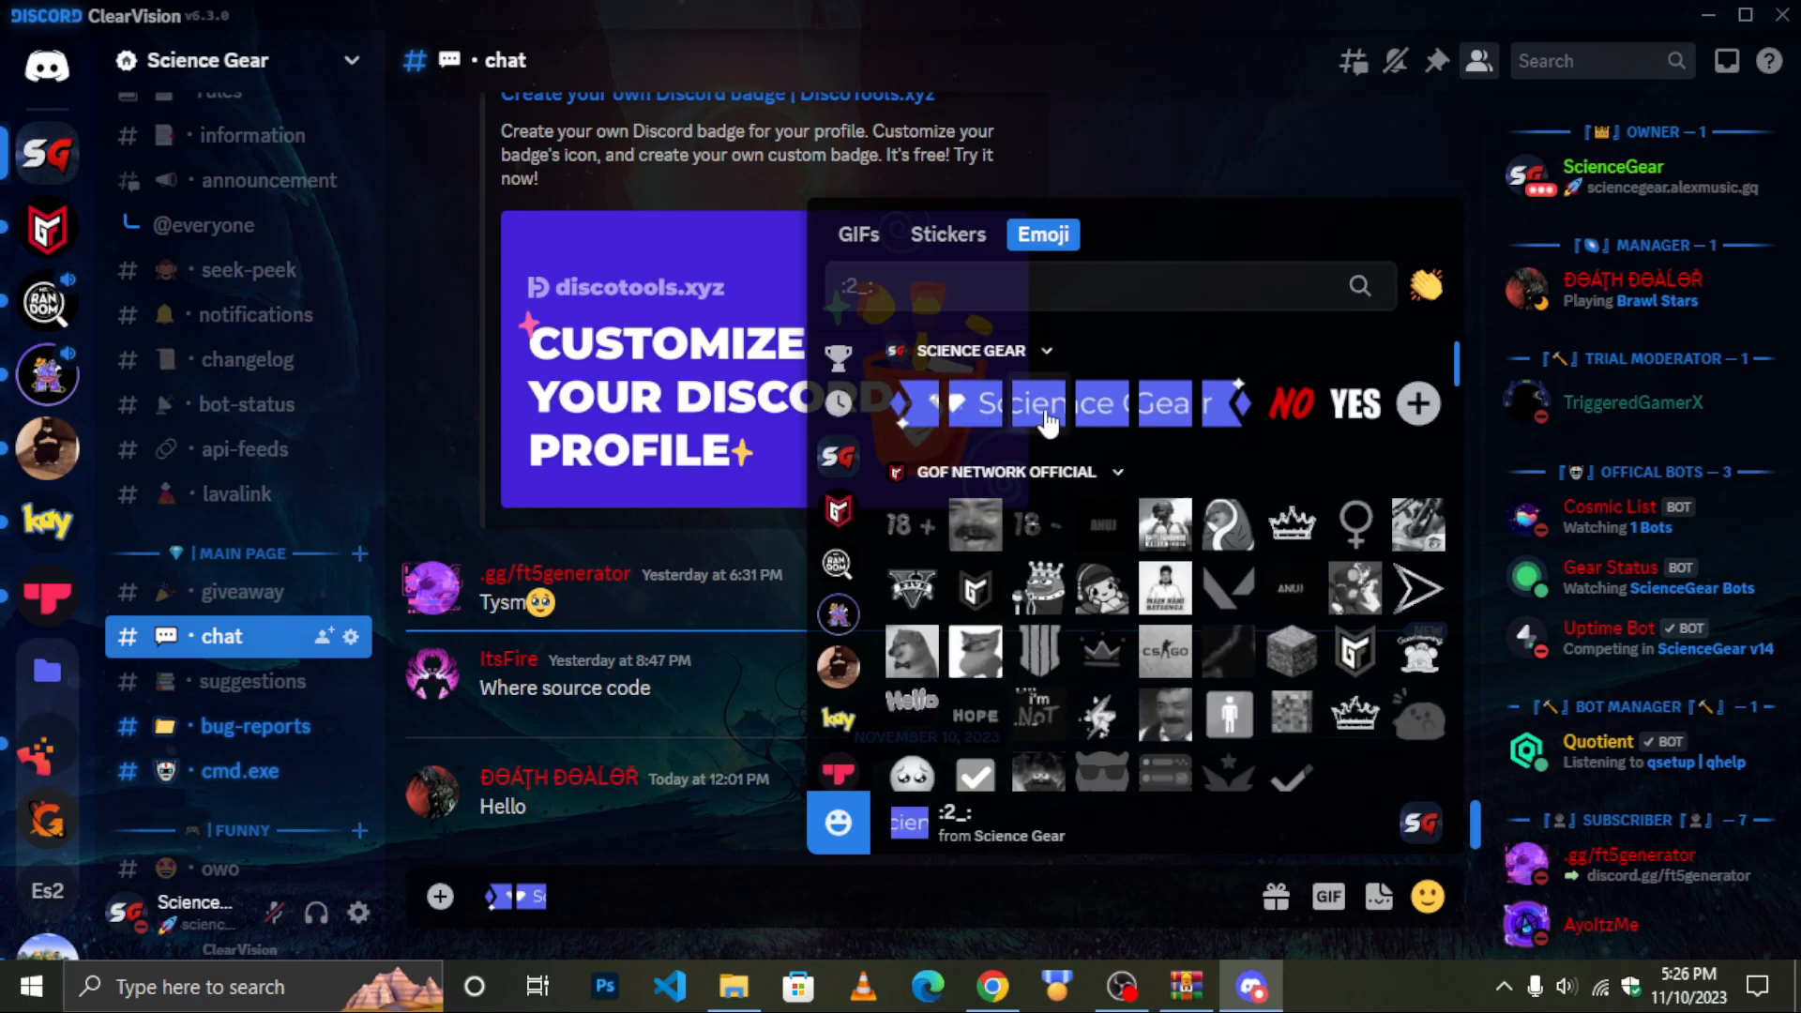
pyautogui.click(1075, 403)
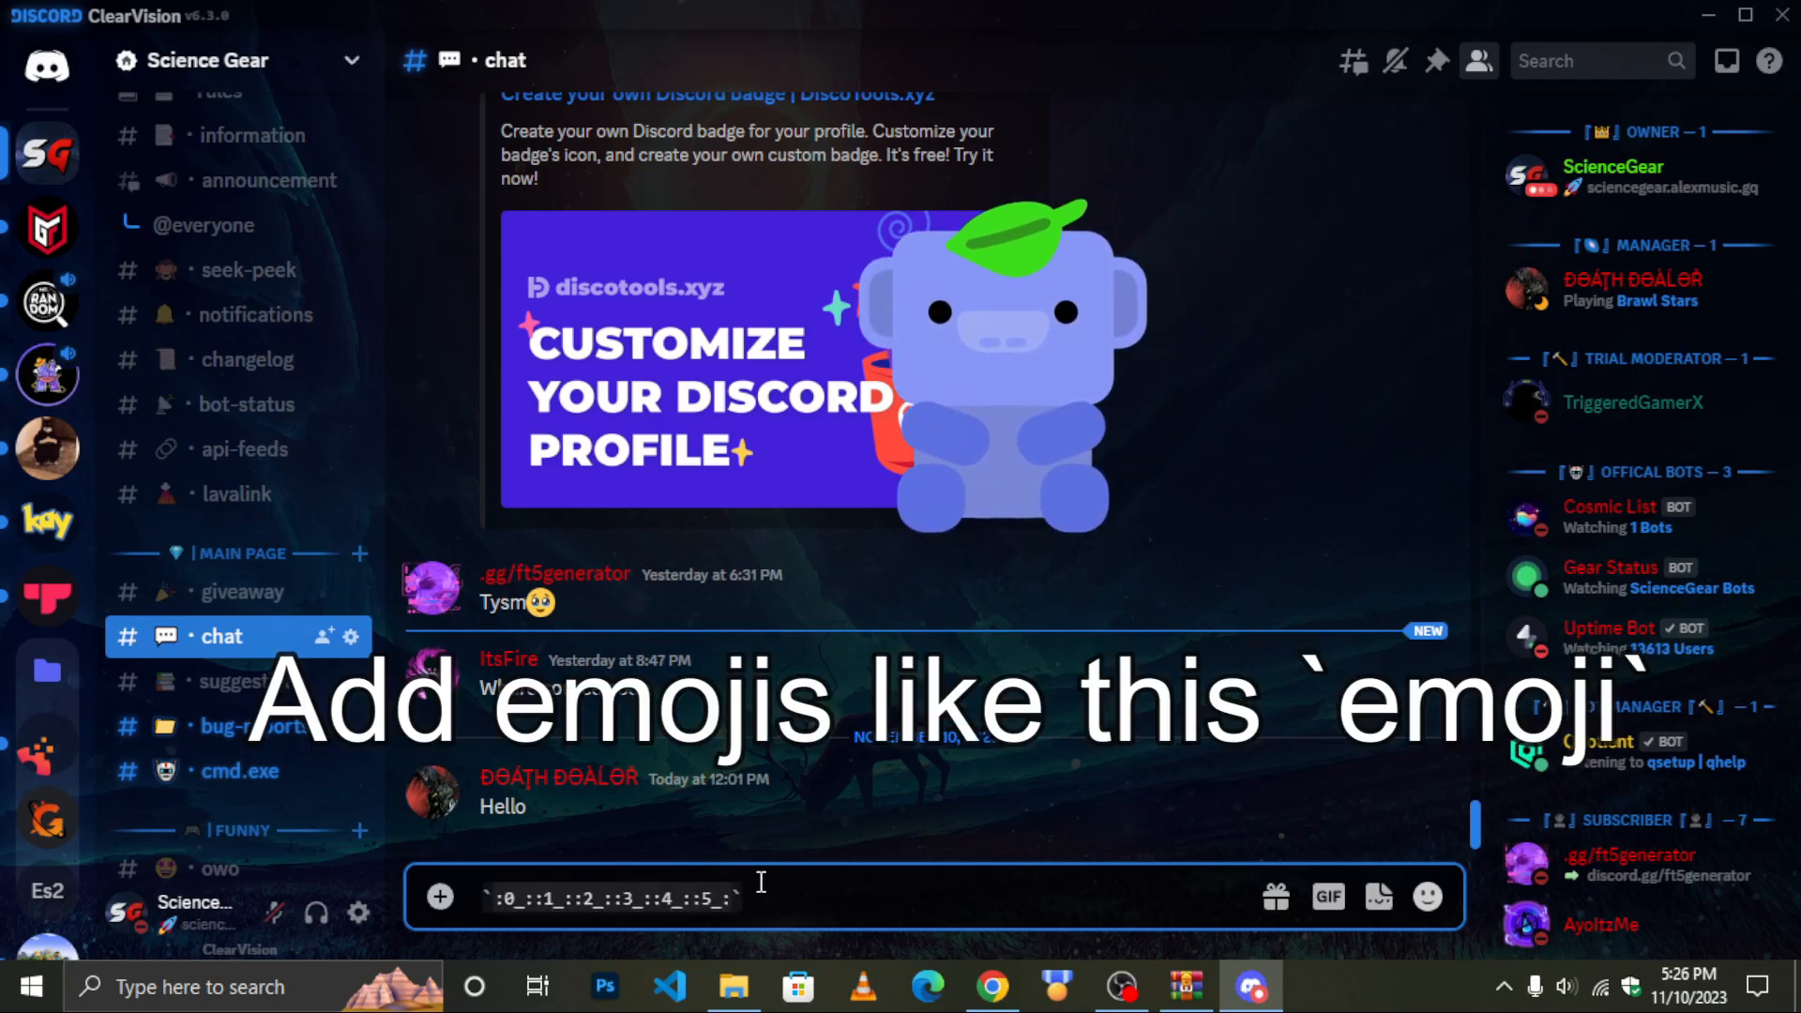
pyautogui.scroll(-3)
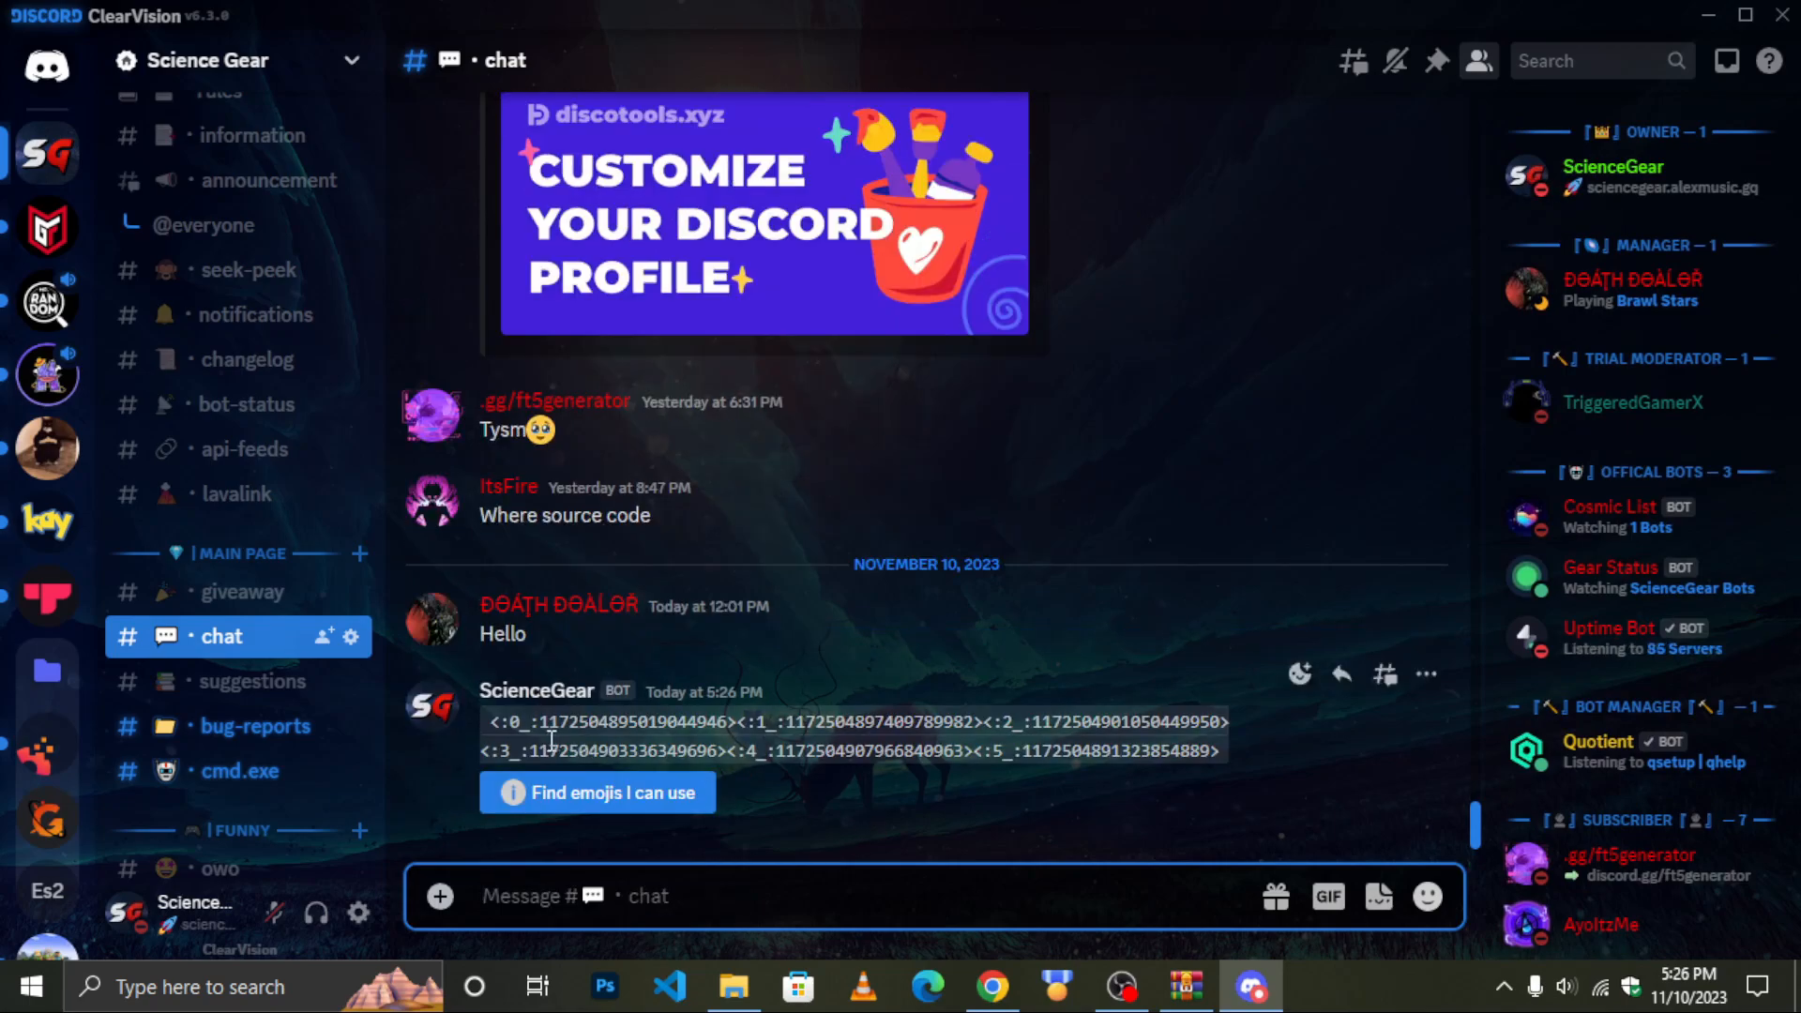
# Paste the emoji codes into the Gear+ app description, save, and view the bot's profile
pyautogui.moveTo(491, 721); pyautogui.dragTo(1223, 751)
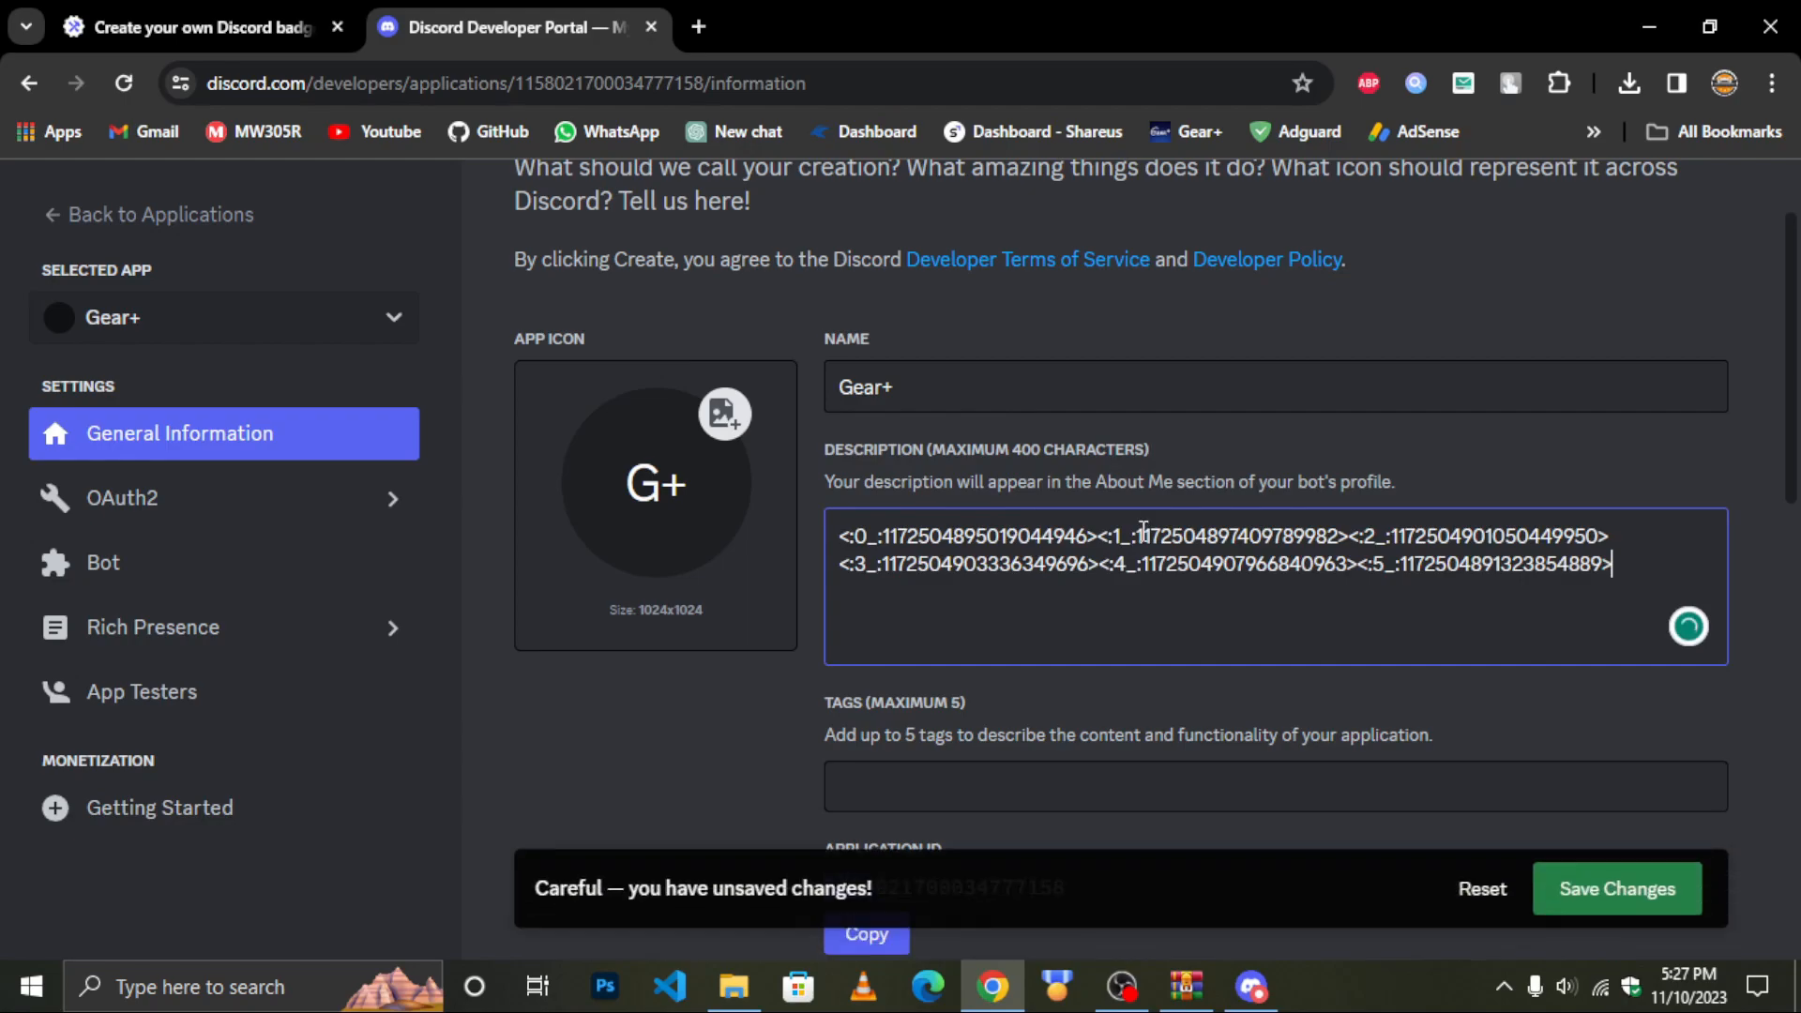
pyautogui.click(1616, 889)
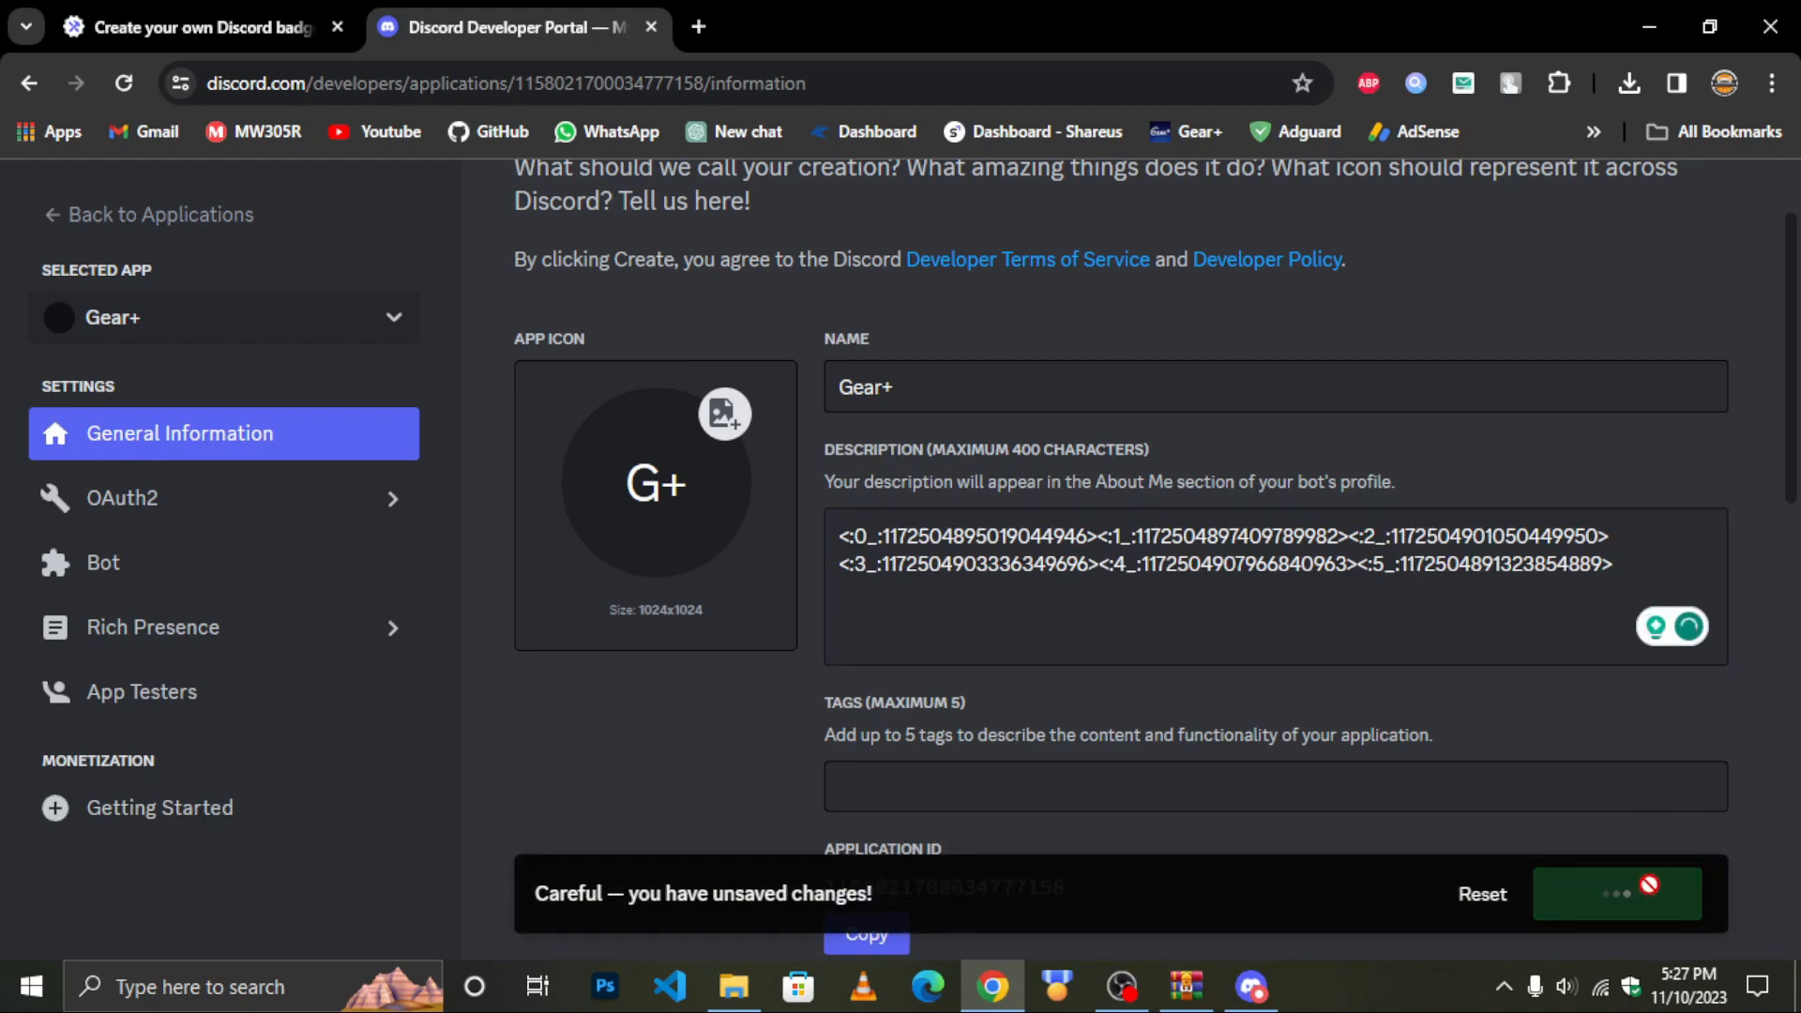
pyautogui.click(1616, 894)
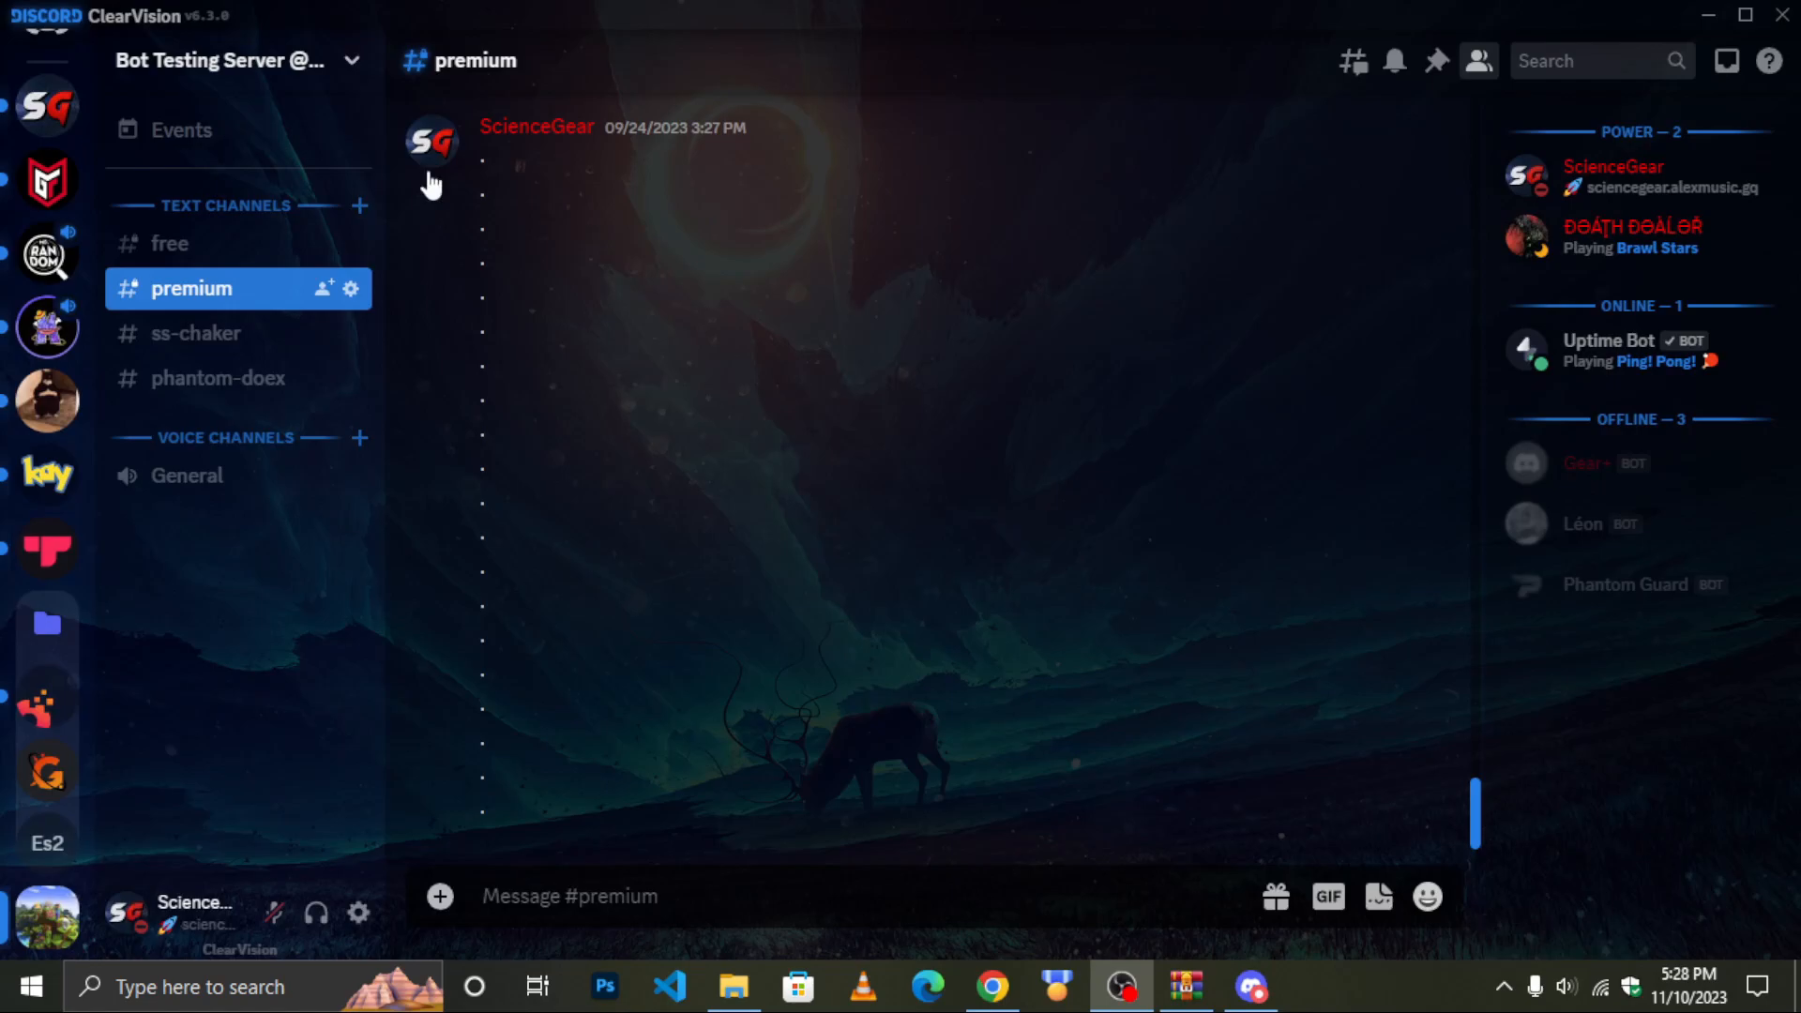
pyautogui.click(1587, 462)
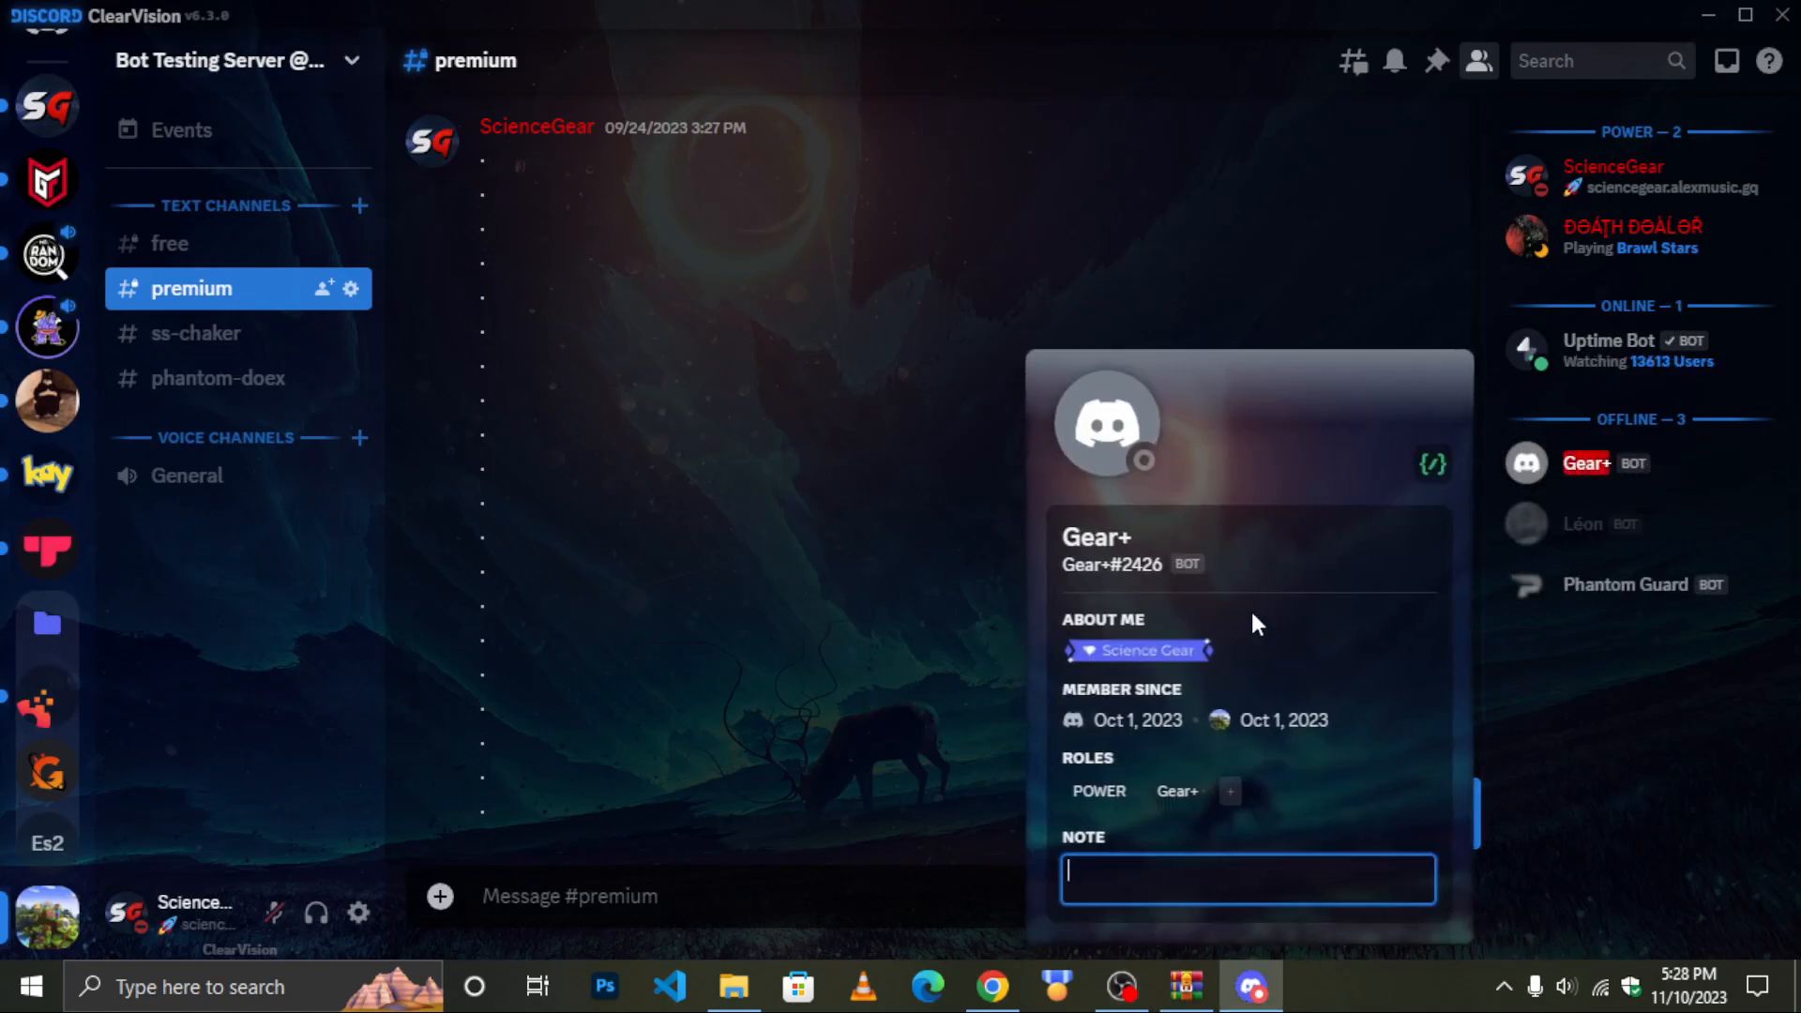